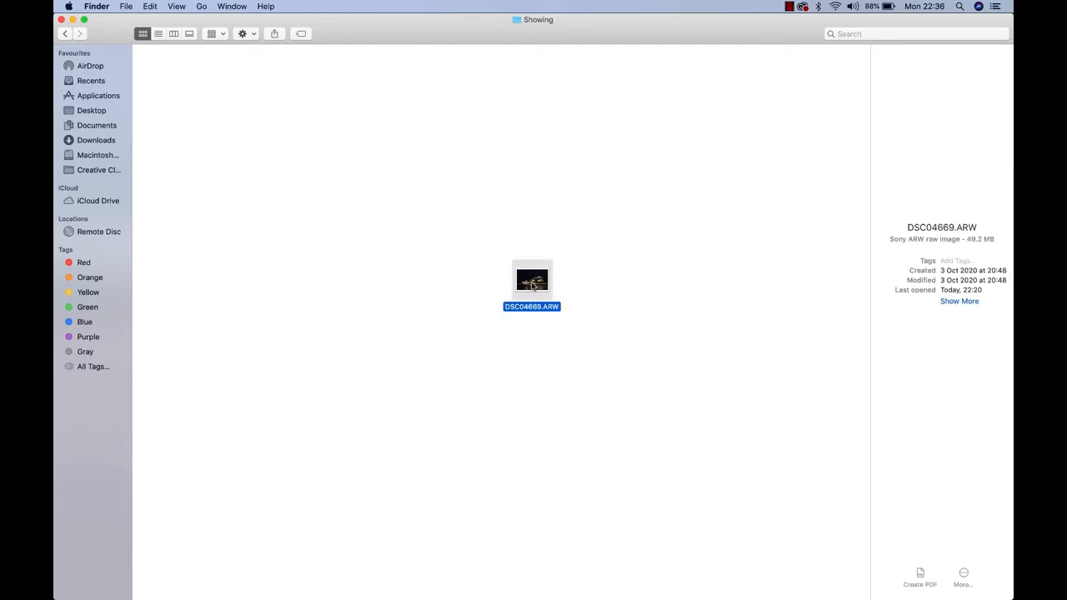
# Step: Open the Sony RAW photo DSC04669.ARW from Finder in Aurora HDR
pyautogui.press('space')
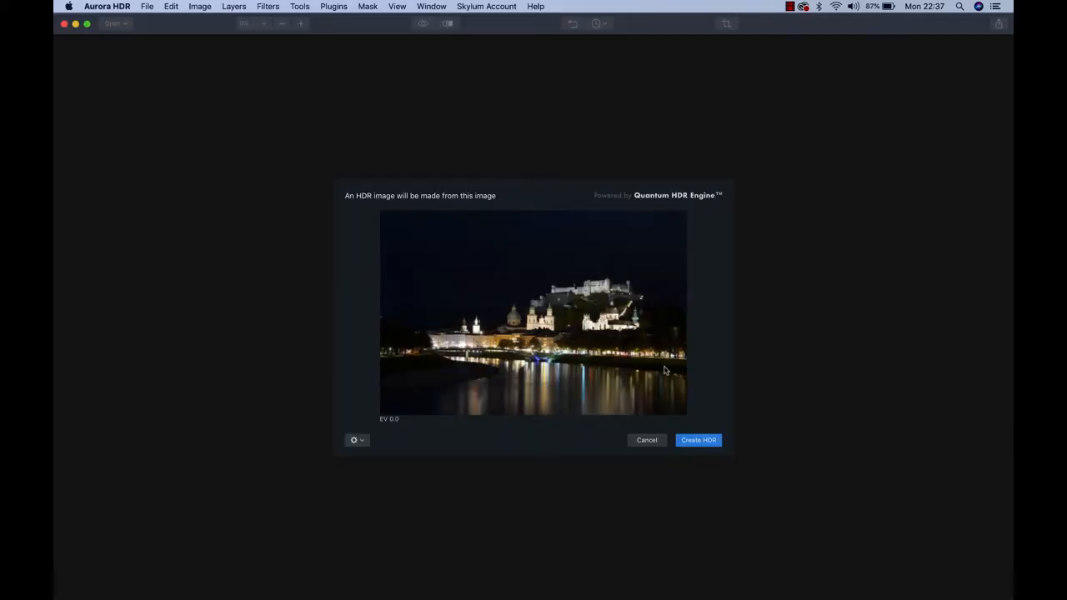
# Step: Create the HDR image from the single night photo and zoom to fit it
pyautogui.click(697, 440)
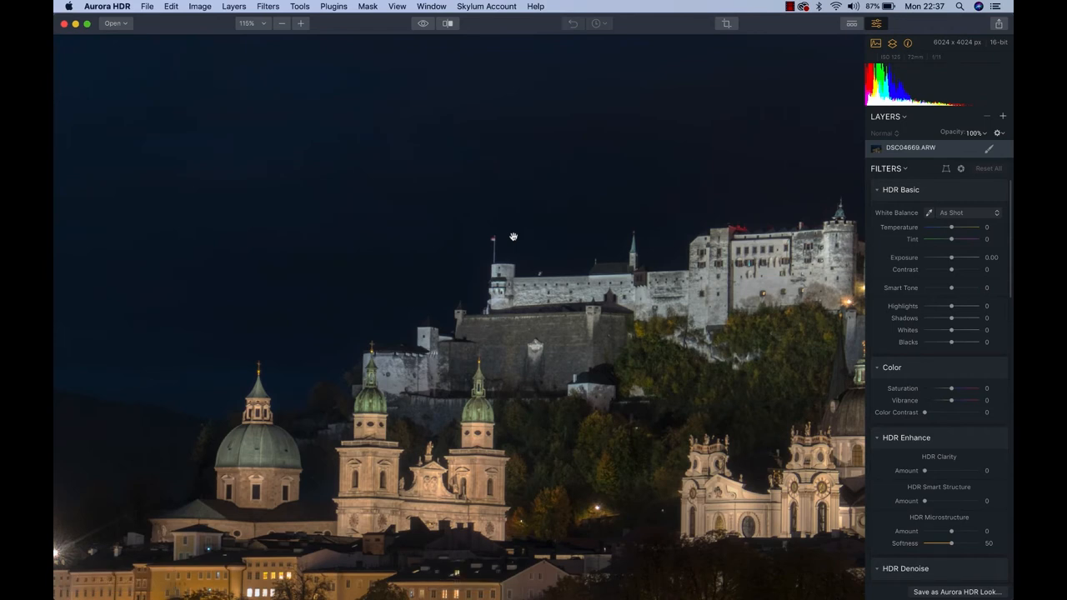
pyautogui.click(281, 23)
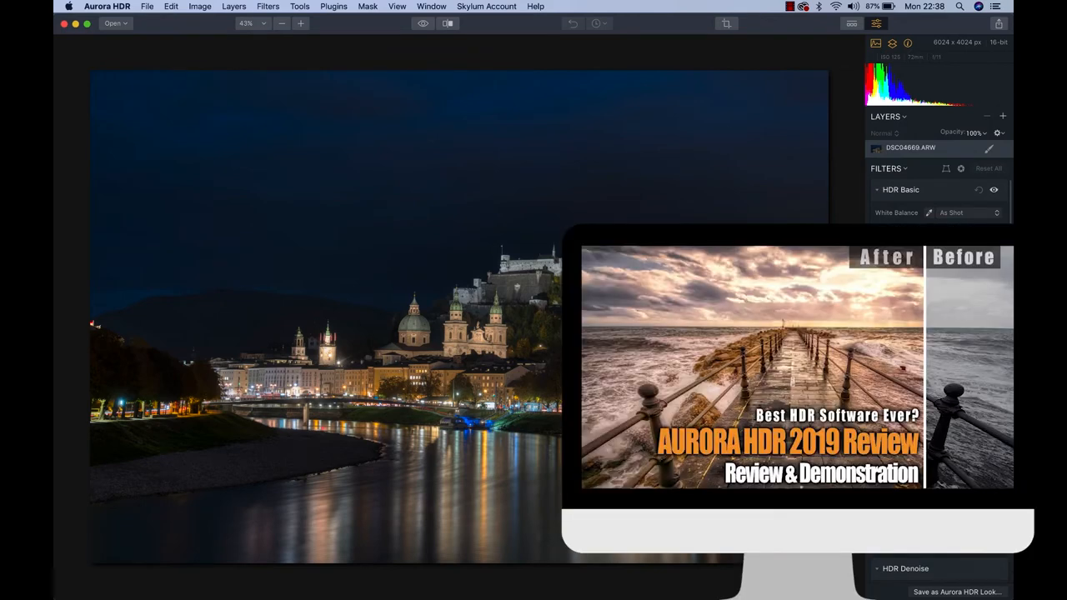
pyautogui.click(900, 189)
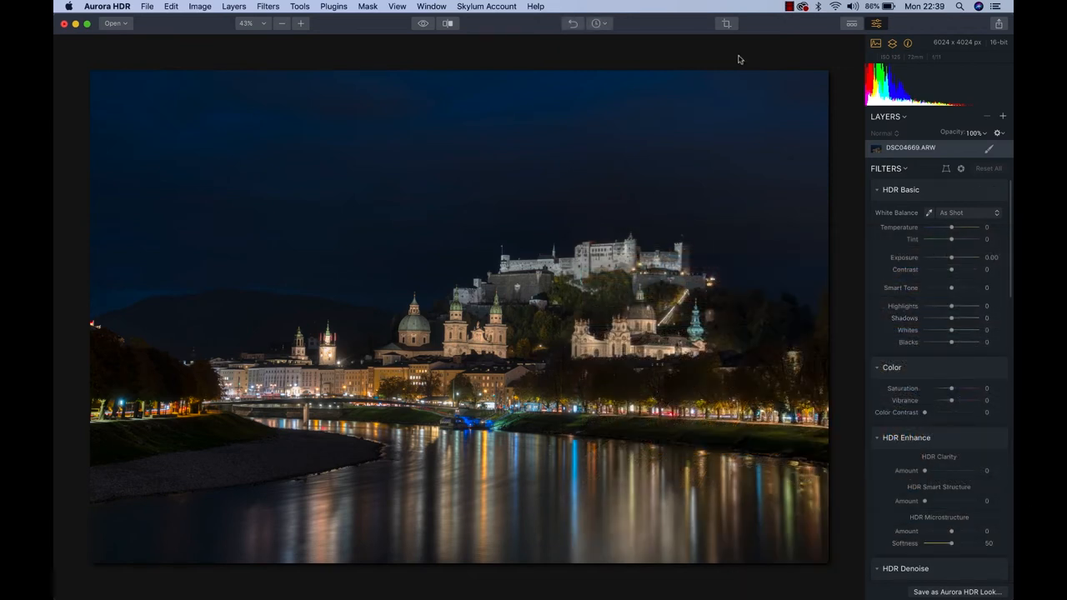
# Step: Rotate the photo -1.18° and pull the bottom crop edge inward
pyautogui.click(725, 24)
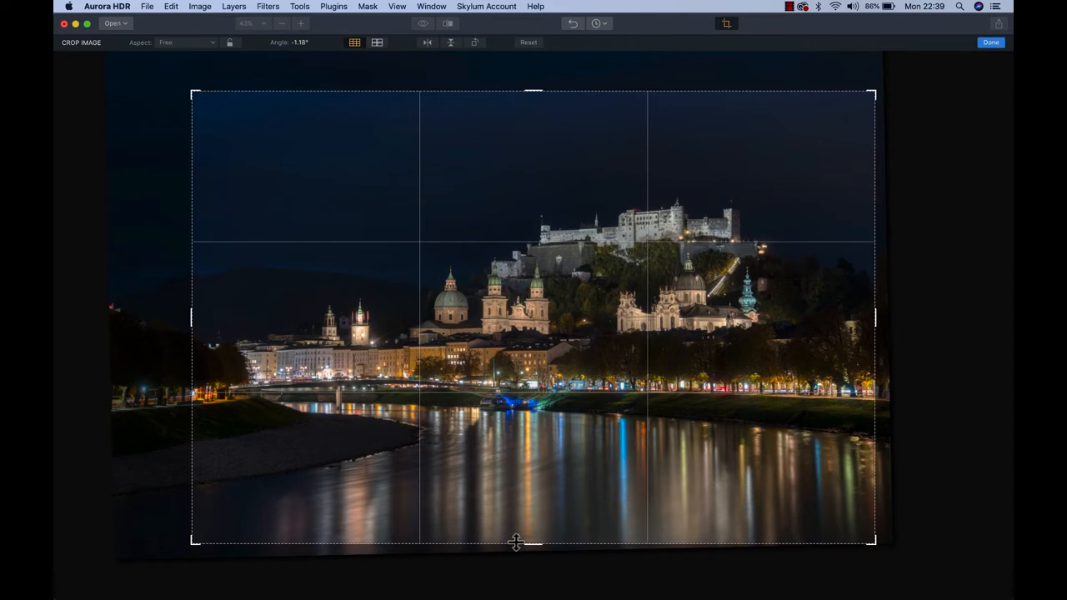
pyautogui.moveTo(515, 542); pyautogui.dragTo(527, 532)
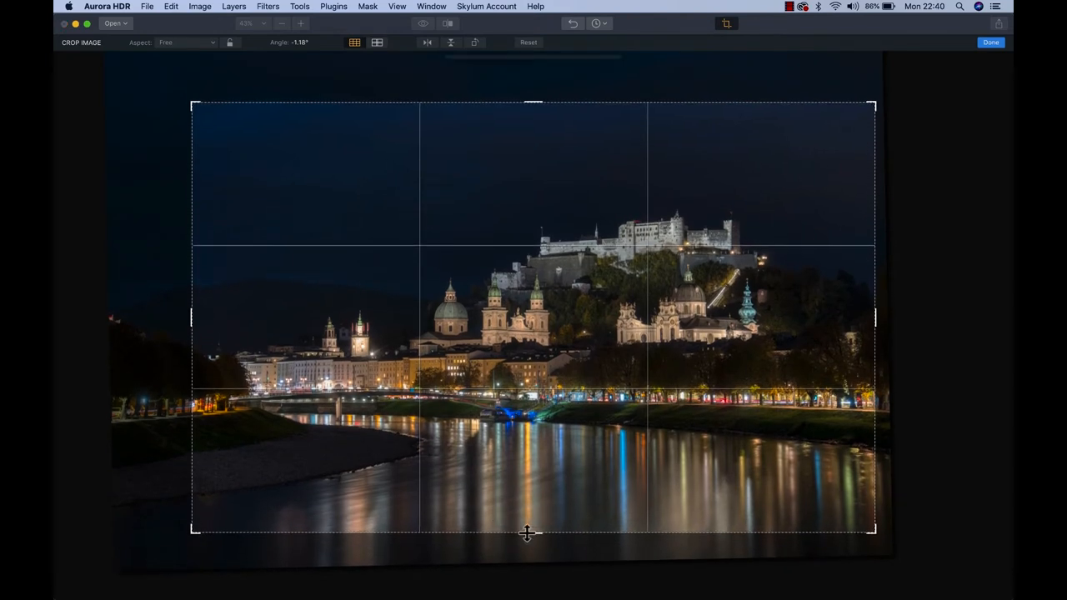
# Step: Apply the crop and set Temperature to -23 and Tint to 14
pyautogui.click(990, 43)
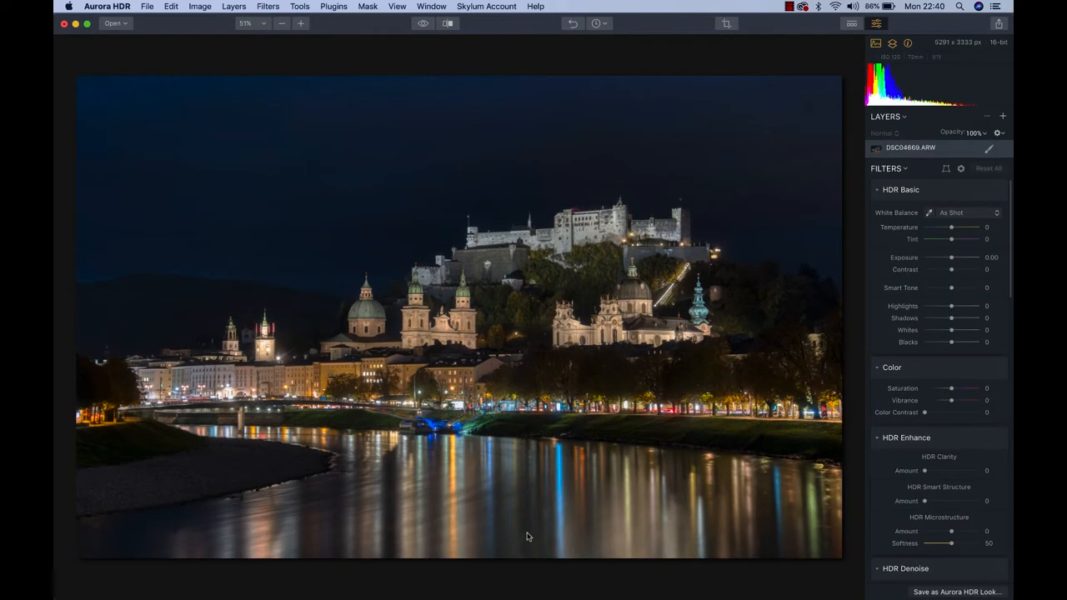
pyautogui.moveTo(858, 400)
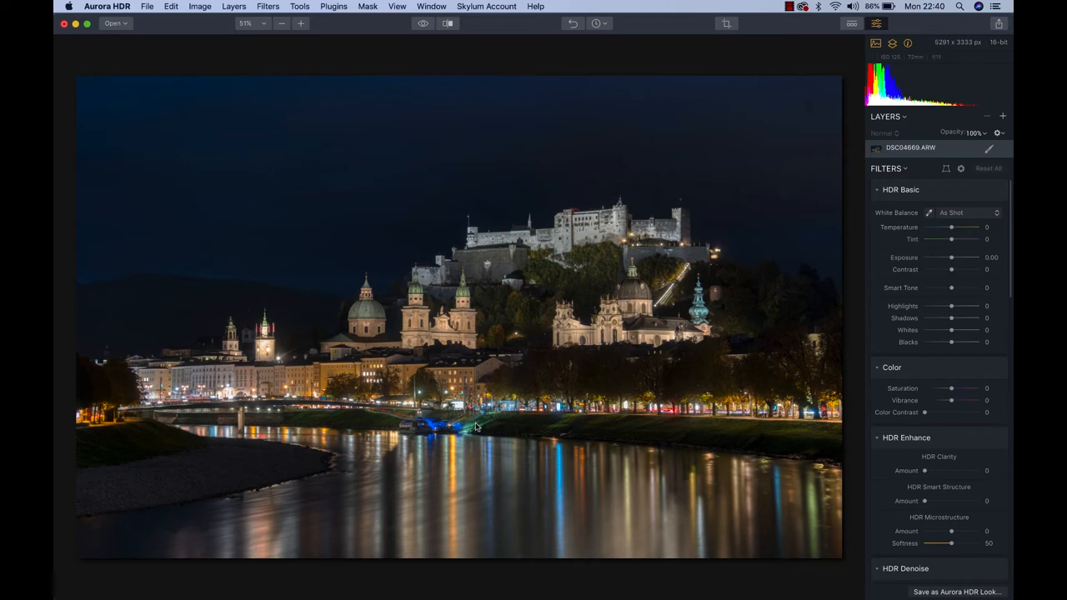
pyautogui.moveTo(773, 323)
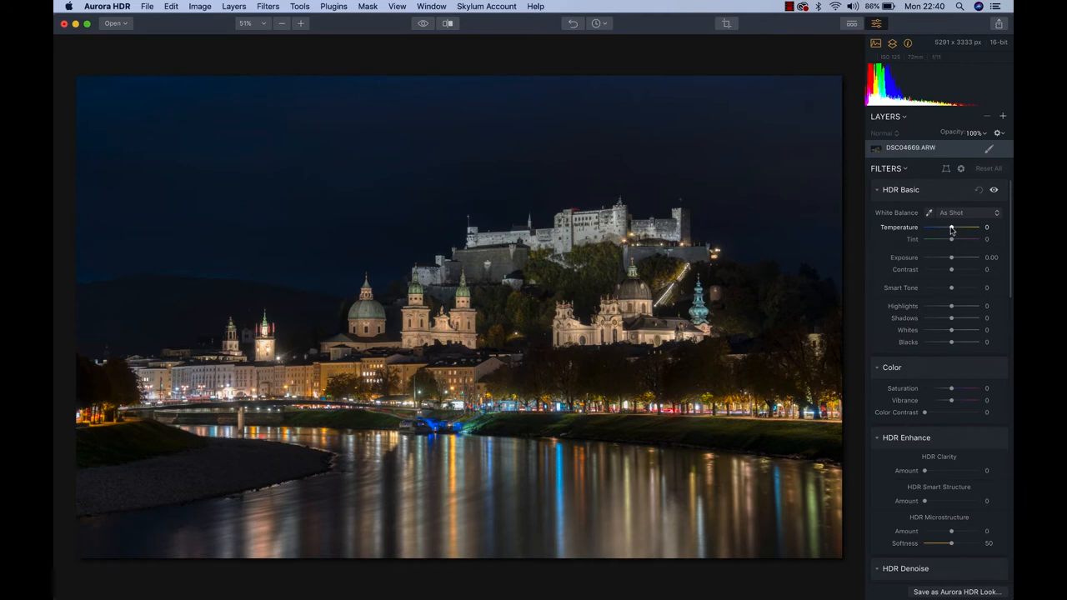
pyautogui.moveTo(949, 228); pyautogui.dragTo(940, 228)
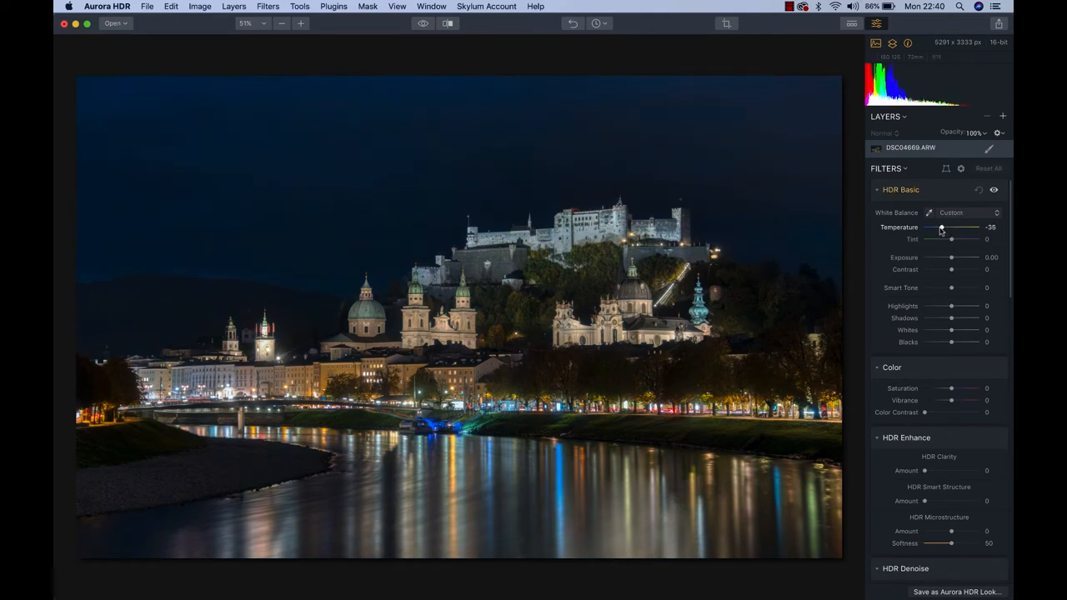
pyautogui.moveTo(950, 227); pyautogui.dragTo(953, 228)
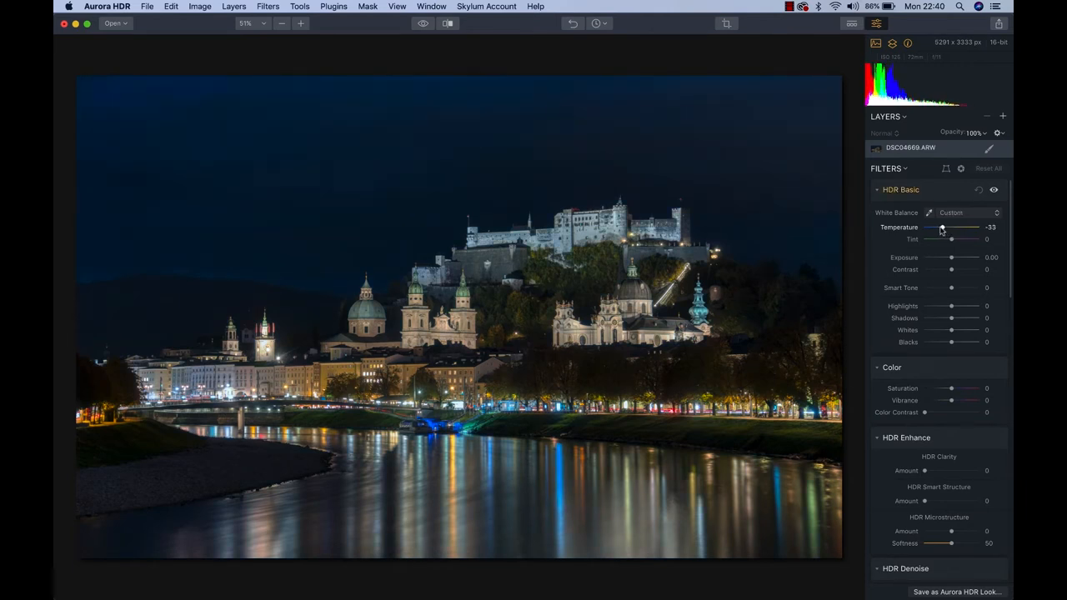
pyautogui.moveTo(941, 228); pyautogui.dragTo(950, 228)
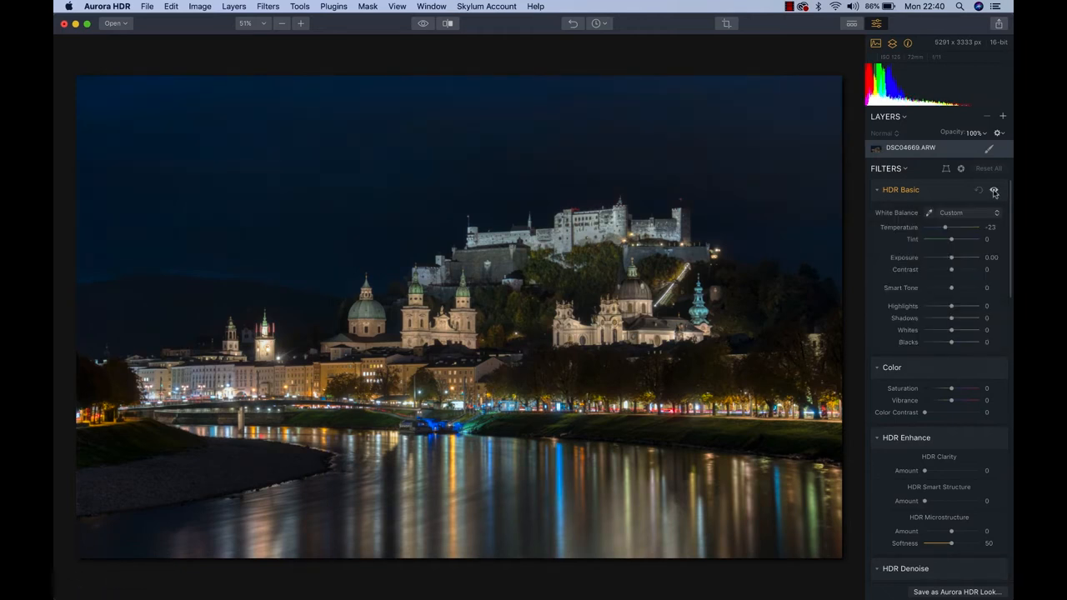
pyautogui.click(993, 191)
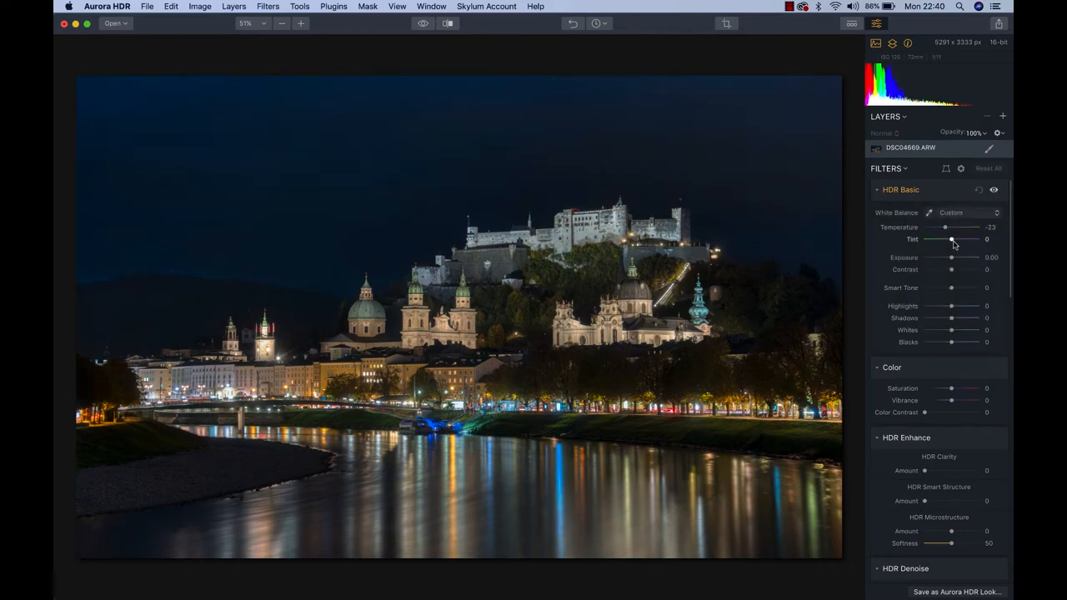
pyautogui.moveTo(950, 239); pyautogui.dragTo(956, 239)
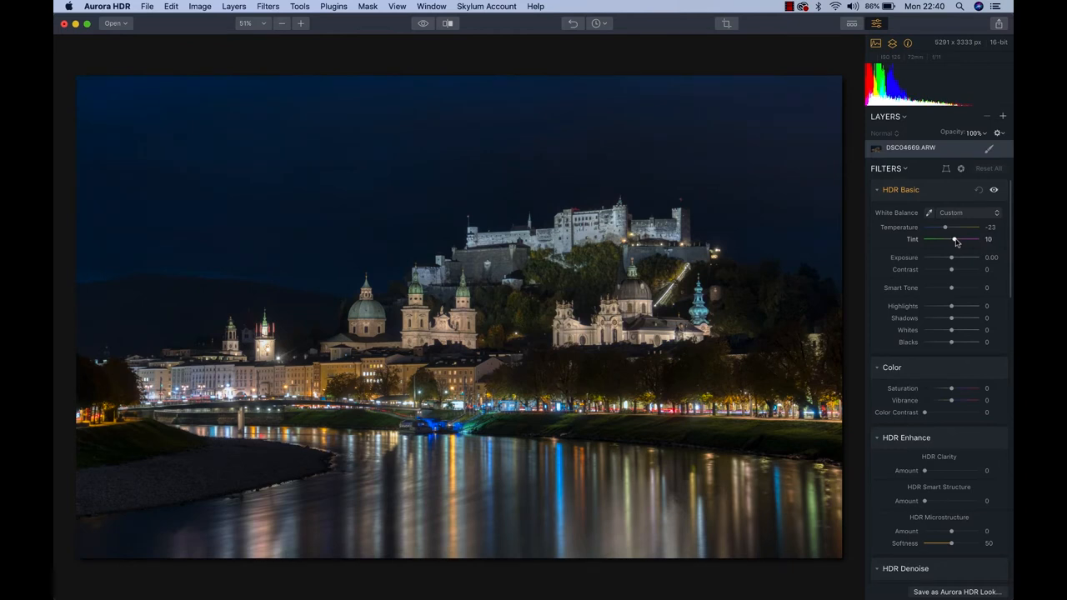
pyautogui.moveTo(953, 239); pyautogui.dragTo(956, 239)
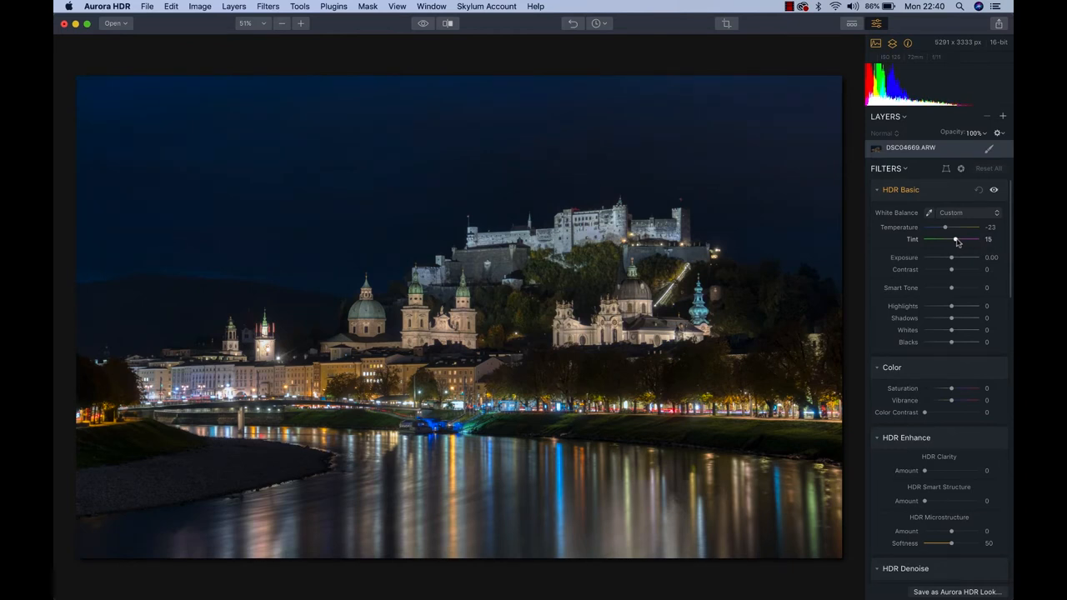
pyautogui.moveTo(956, 240); pyautogui.dragTo(954, 240)
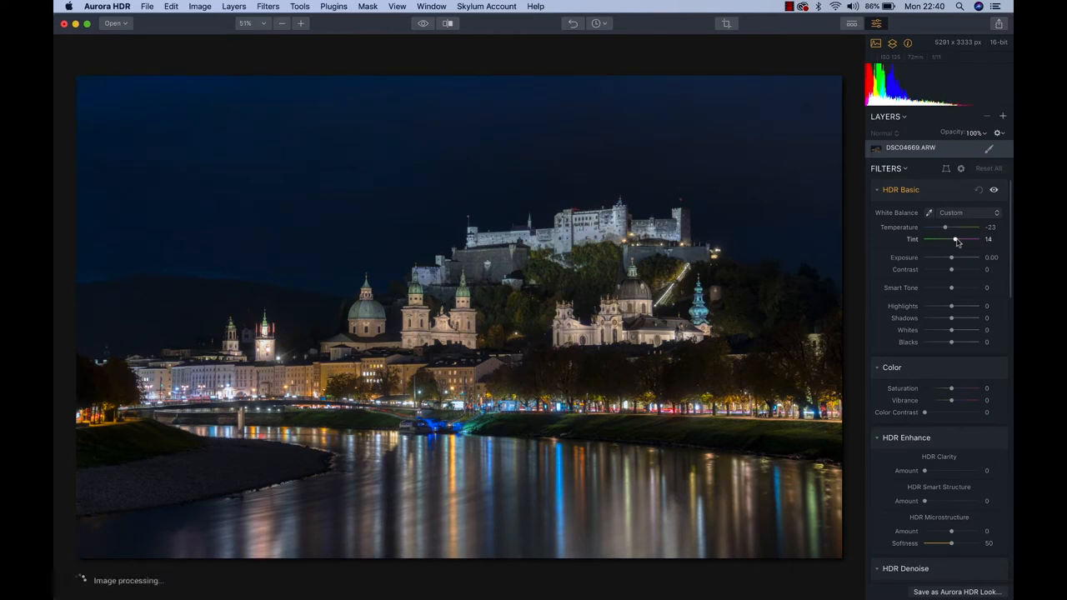
# Step: Set Exposure 0.12, Contrast 12, Blacks -12 and Whites 15
pyautogui.moveTo(950, 258); pyautogui.dragTo(952, 257)
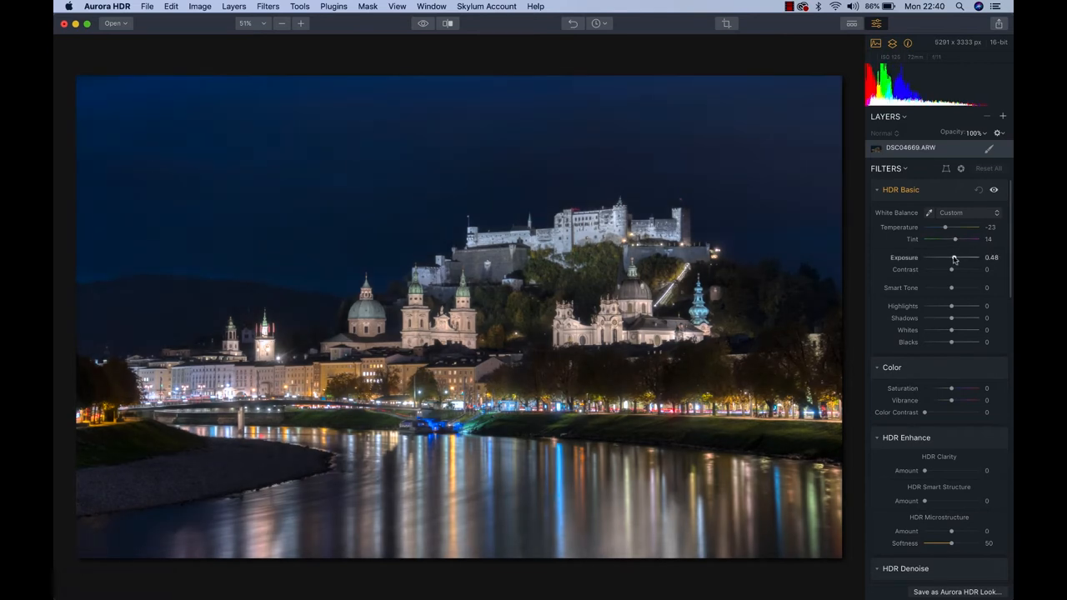
pyautogui.moveTo(958, 257); pyautogui.dragTo(952, 256)
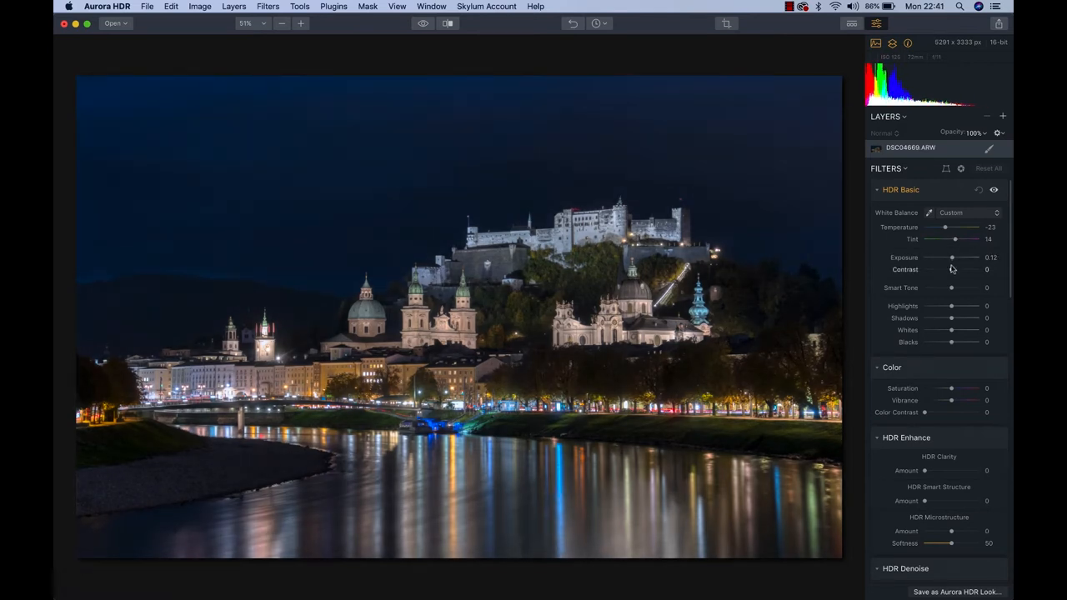
pyautogui.moveTo(950, 269); pyautogui.dragTo(962, 269)
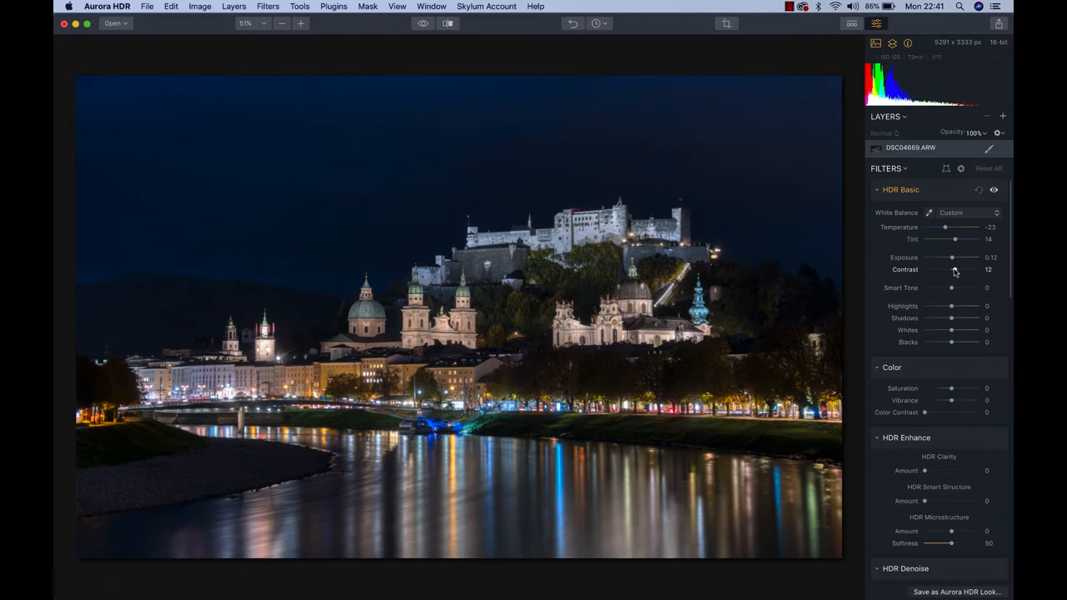
pyautogui.moveTo(951, 342)
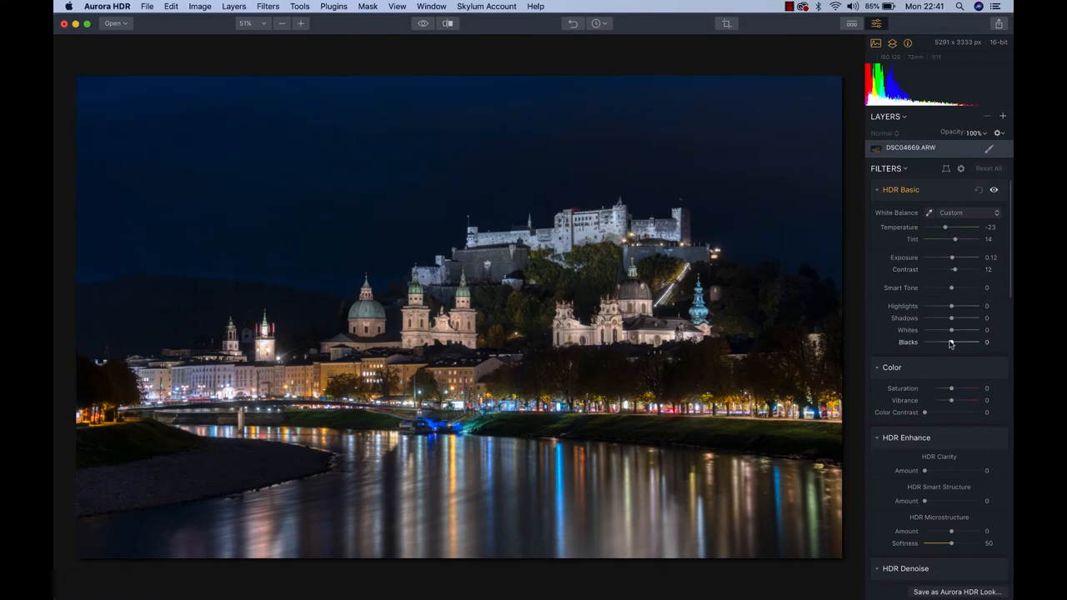
pyautogui.moveTo(954, 342); pyautogui.dragTo(948, 341)
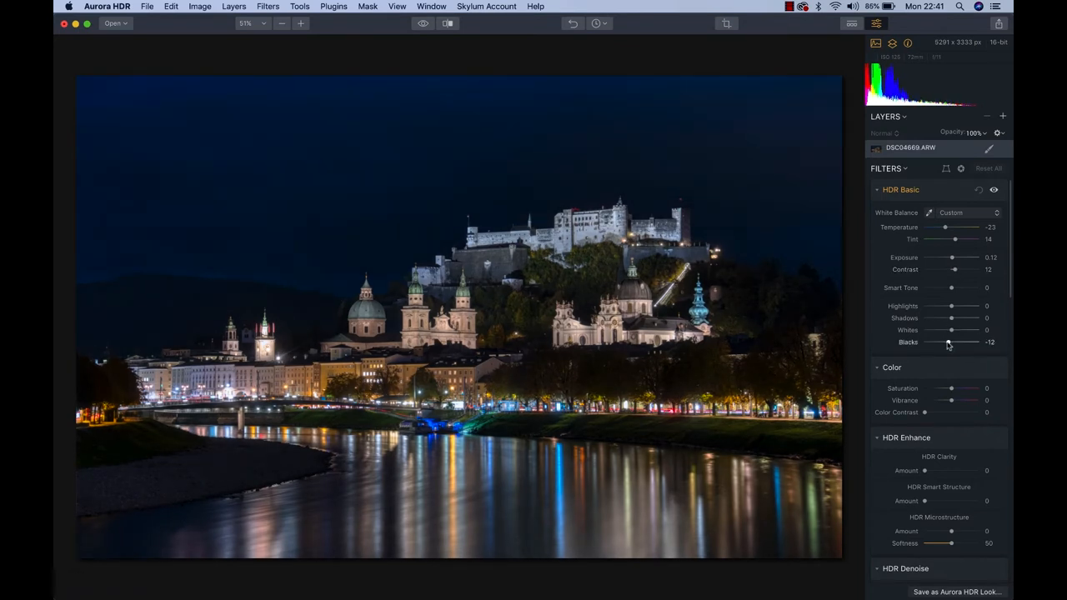
pyautogui.moveTo(949, 330); pyautogui.dragTo(973, 330)
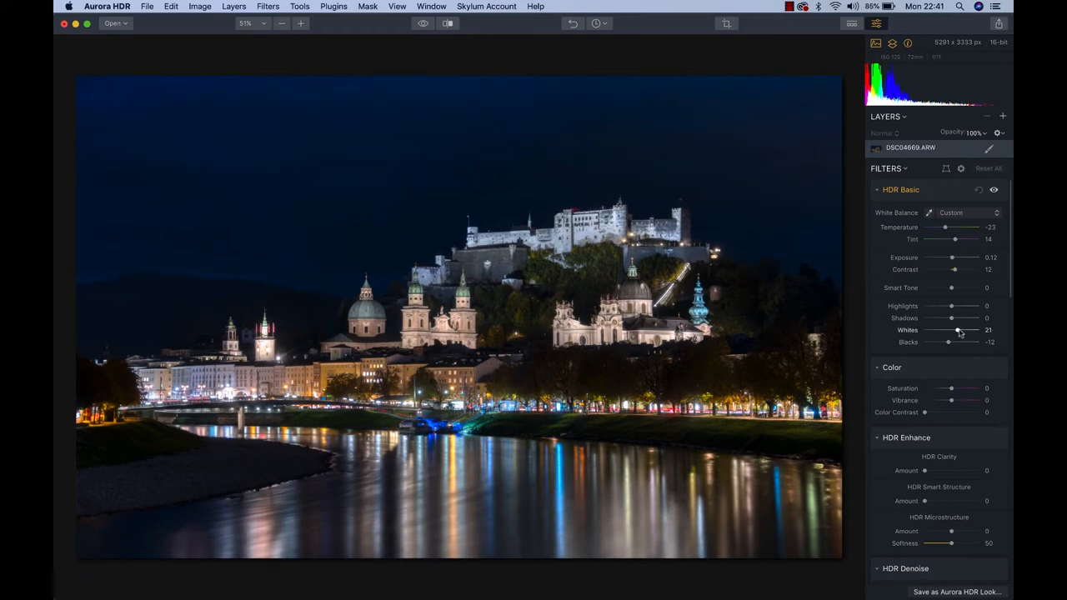
pyautogui.moveTo(973, 330); pyautogui.dragTo(954, 330)
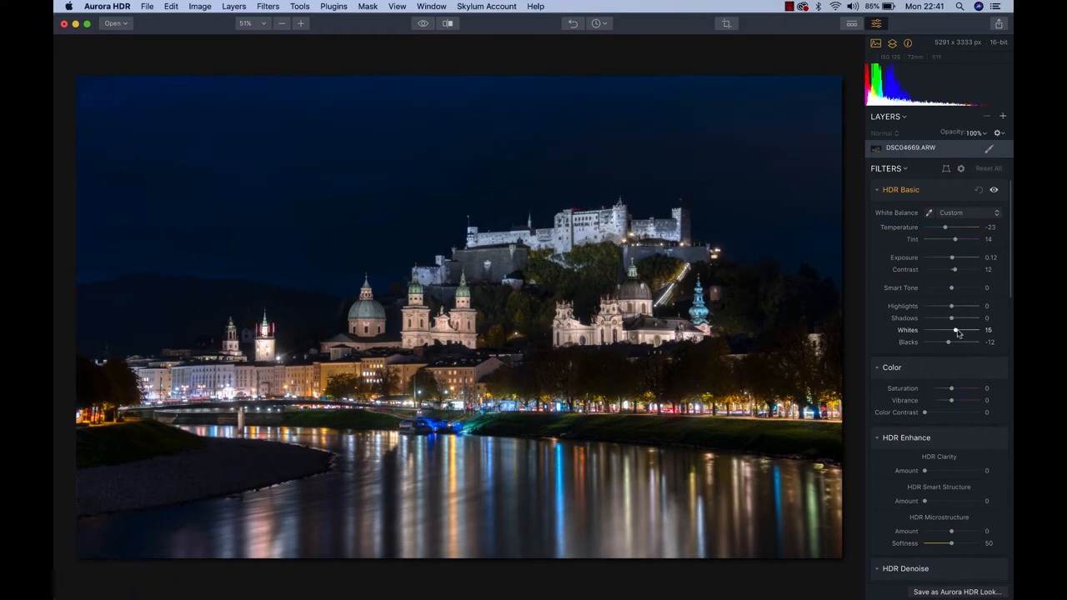
# Step: Set Saturation to 17 after trying 11 and 7
pyautogui.scroll(-3)
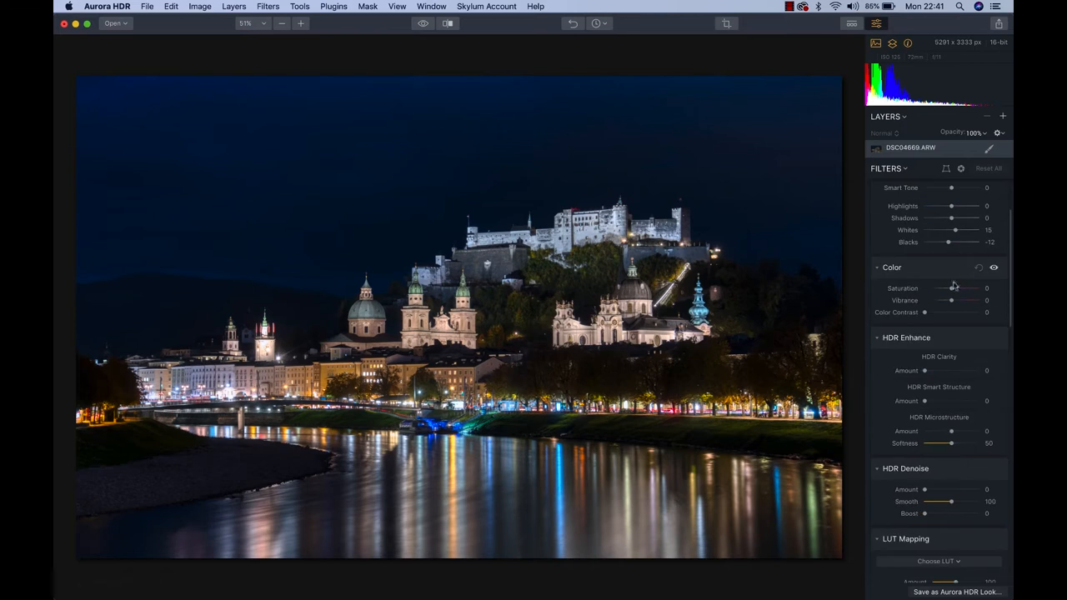
pyautogui.moveTo(948, 289); pyautogui.dragTo(954, 289)
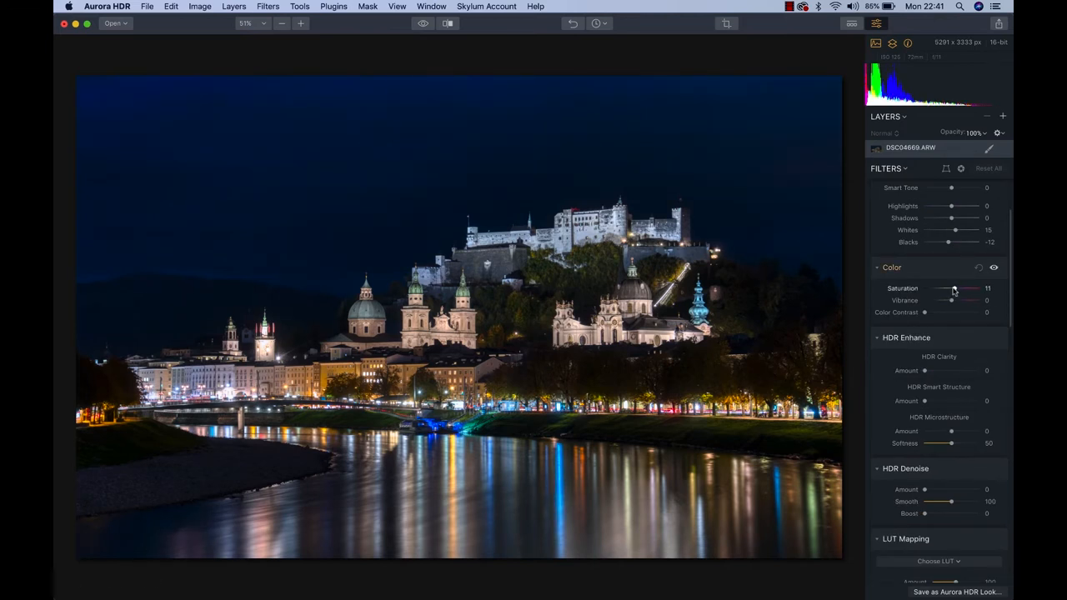
pyautogui.moveTo(957, 288); pyautogui.dragTo(950, 288)
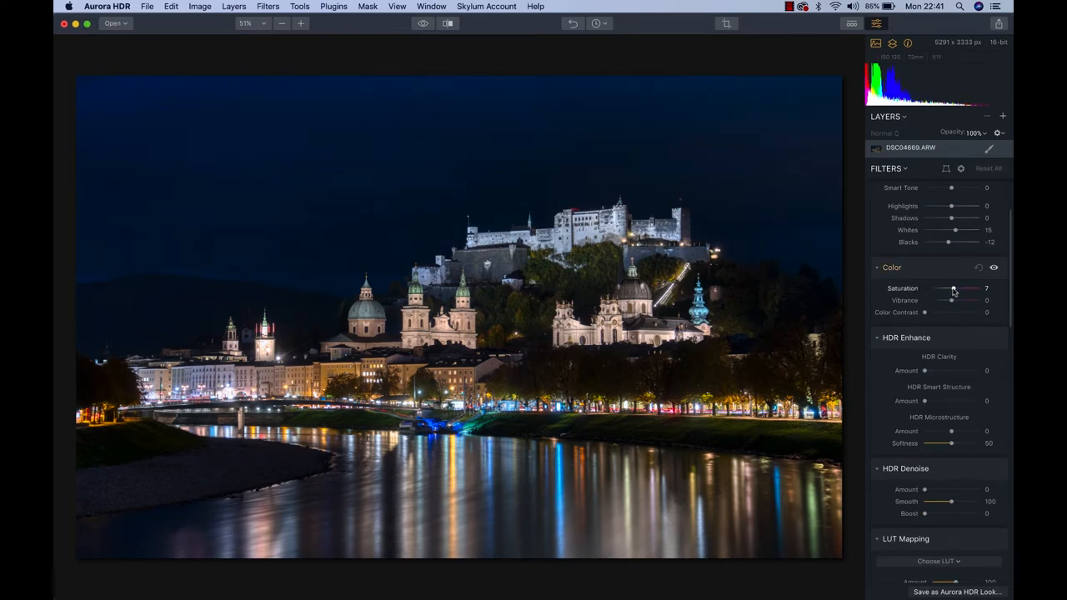
pyautogui.moveTo(950, 288); pyautogui.dragTo(956, 289)
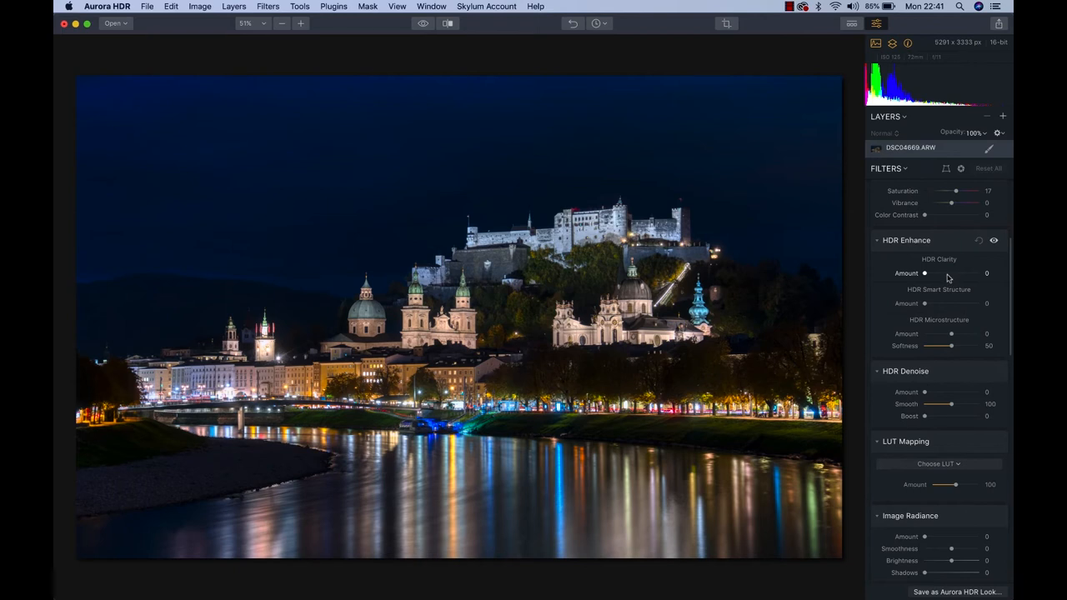
# Step: Add HDR Clarity 47 and test HDR Smart Structure strong, off, then moderate
pyautogui.moveTo(926, 273); pyautogui.dragTo(950, 273)
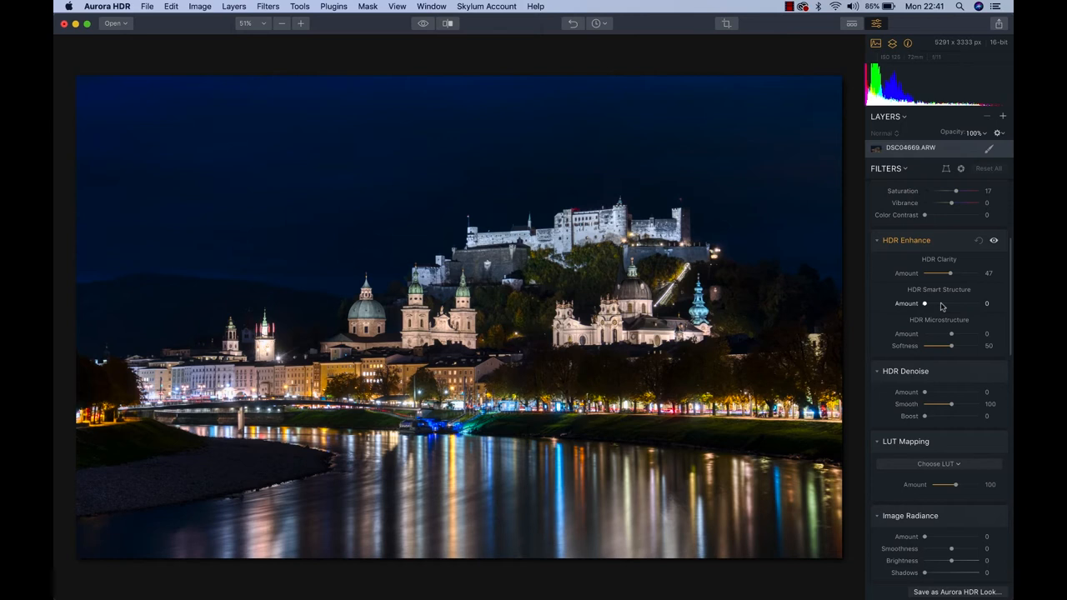
pyautogui.moveTo(923, 303); pyautogui.dragTo(944, 303)
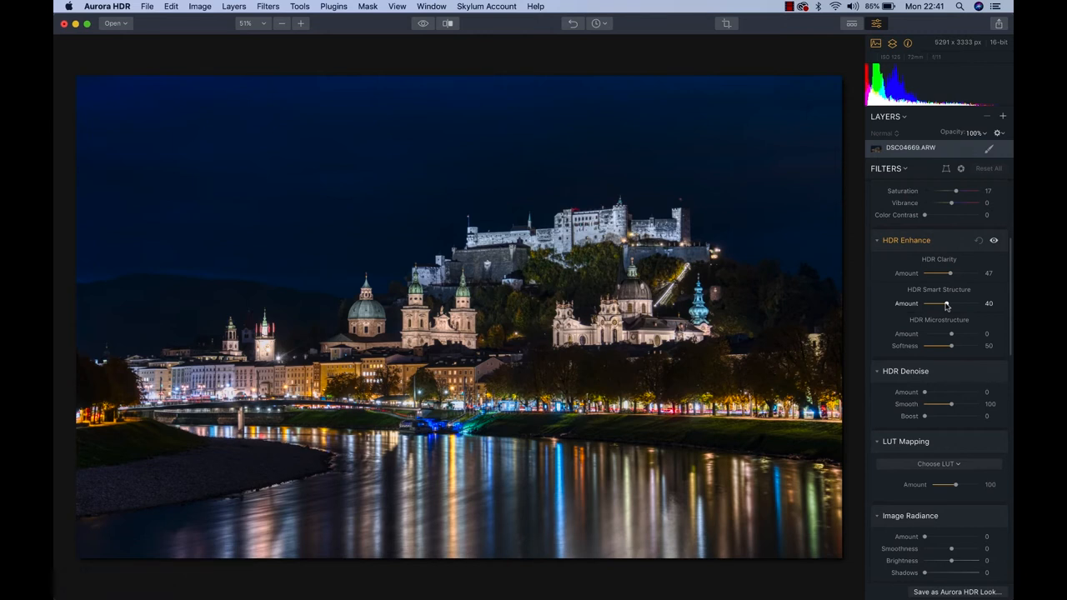
pyautogui.moveTo(941, 304); pyautogui.dragTo(962, 303)
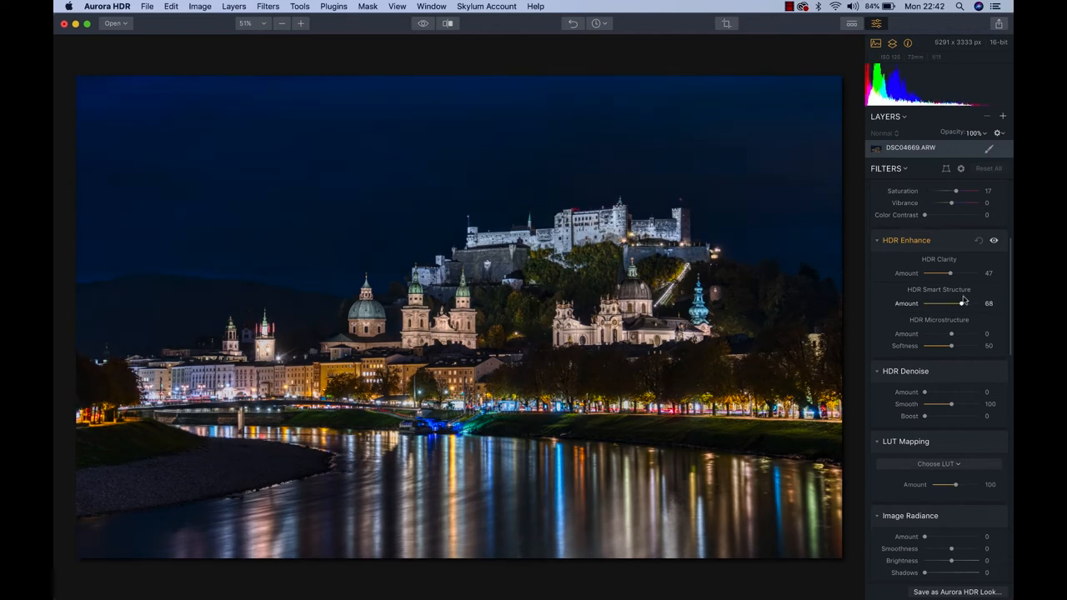
pyautogui.moveTo(959, 303); pyautogui.dragTo(923, 303)
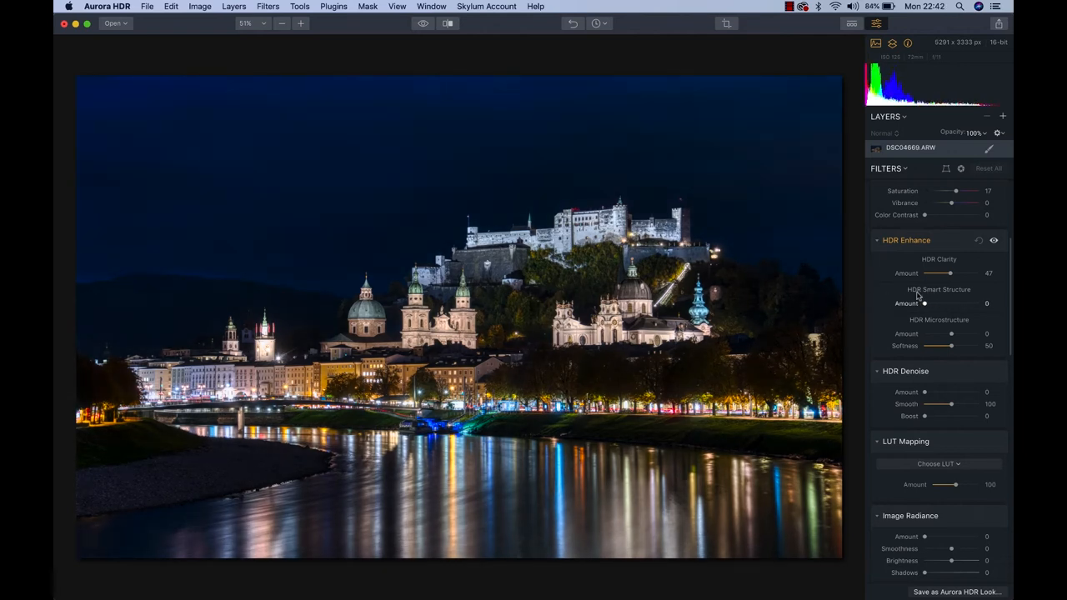
pyautogui.moveTo(923, 302); pyautogui.dragTo(933, 302)
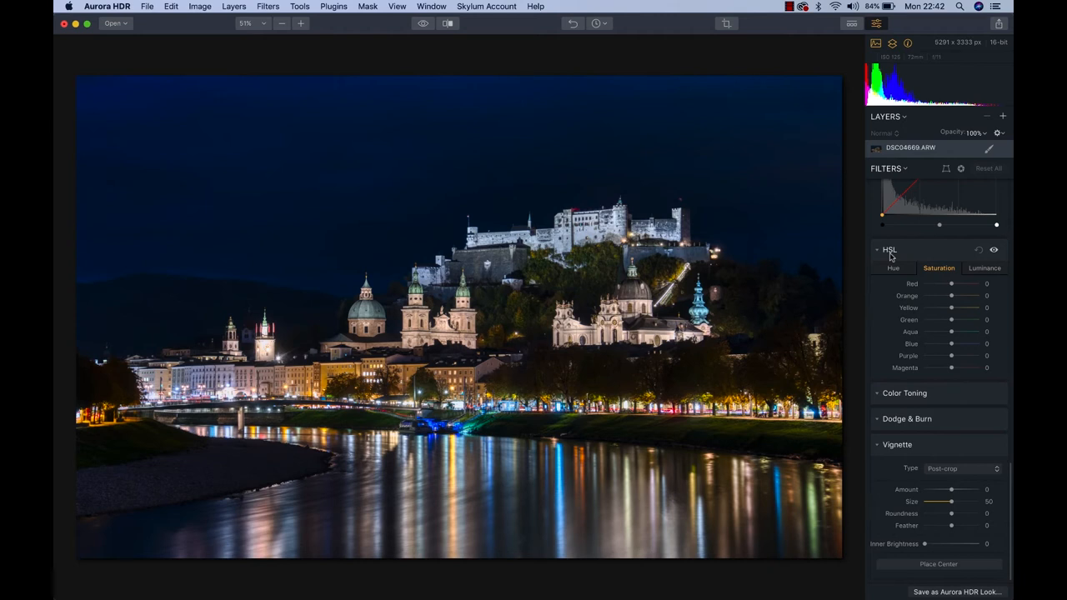
pyautogui.moveTo(940, 275)
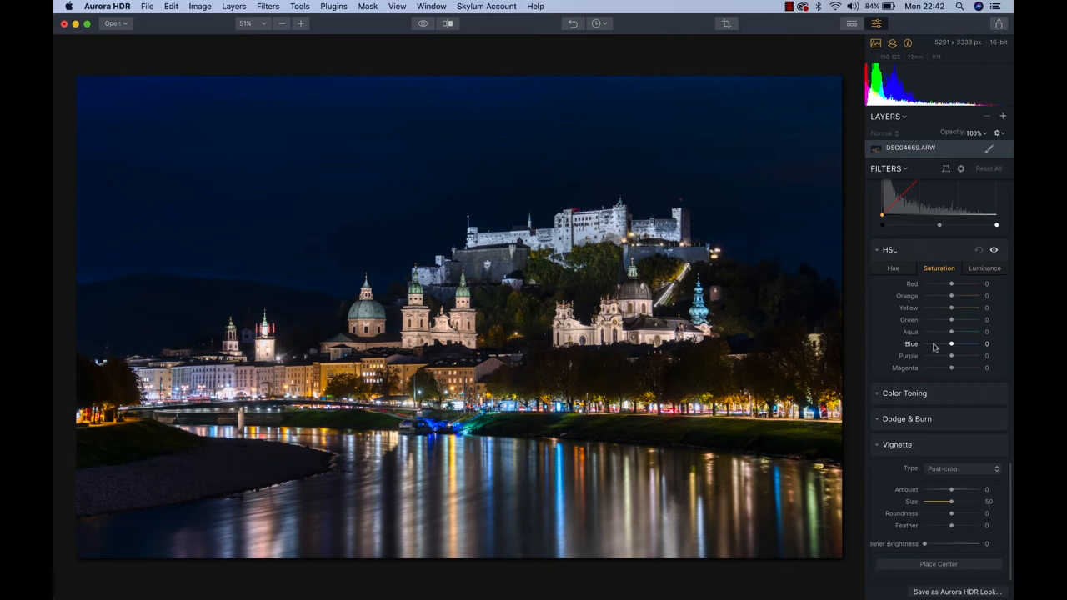
pyautogui.moveTo(967, 354)
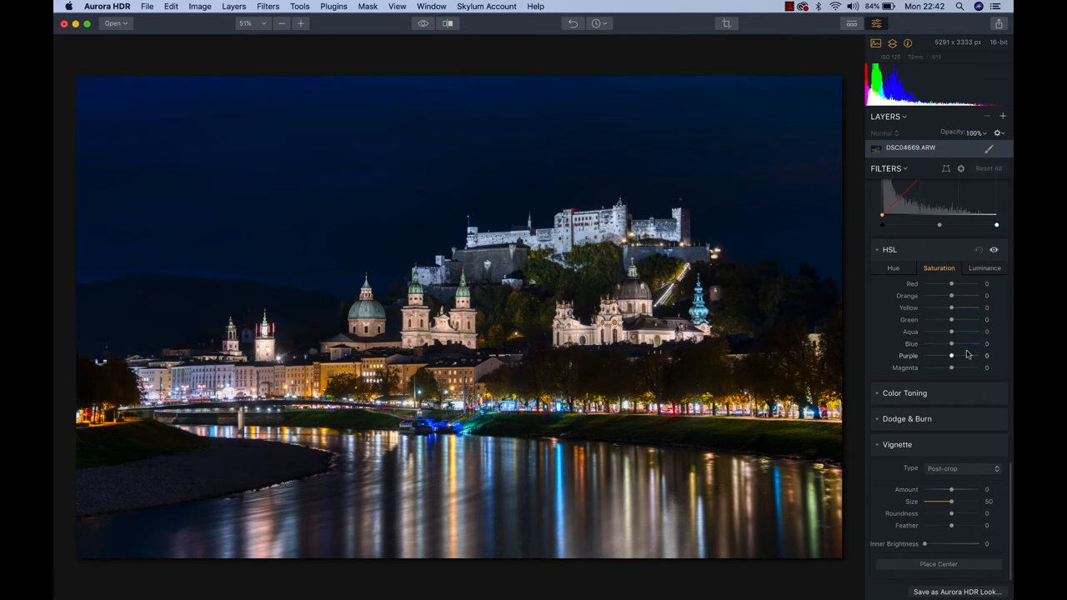
# Step: Lower the HSL Blue saturation to -35 after trying about -51
pyautogui.moveTo(949, 344); pyautogui.dragTo(936, 344)
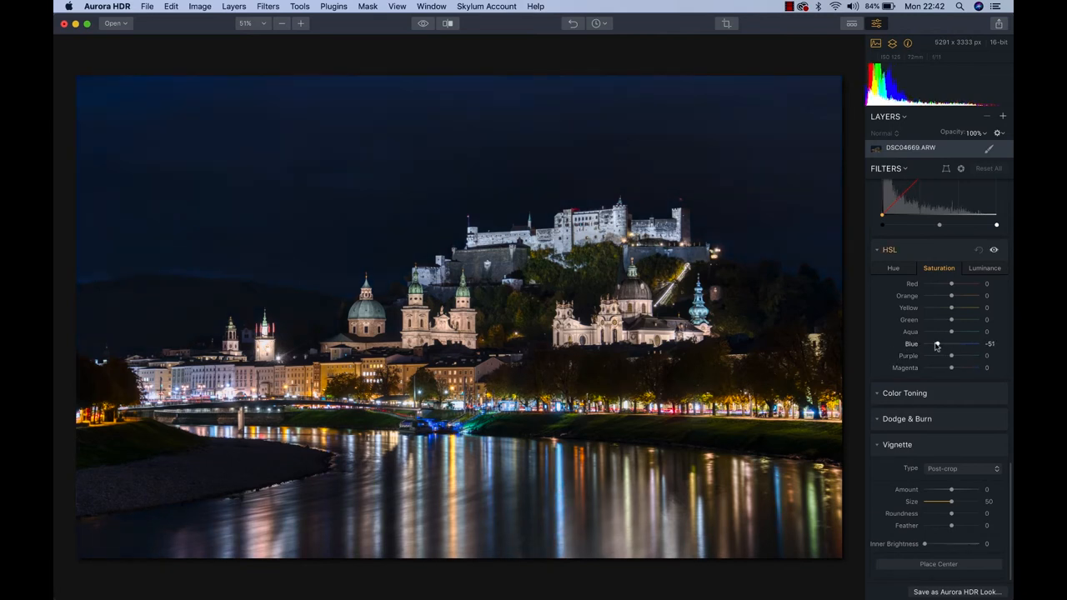
pyautogui.moveTo(937, 344); pyautogui.dragTo(940, 344)
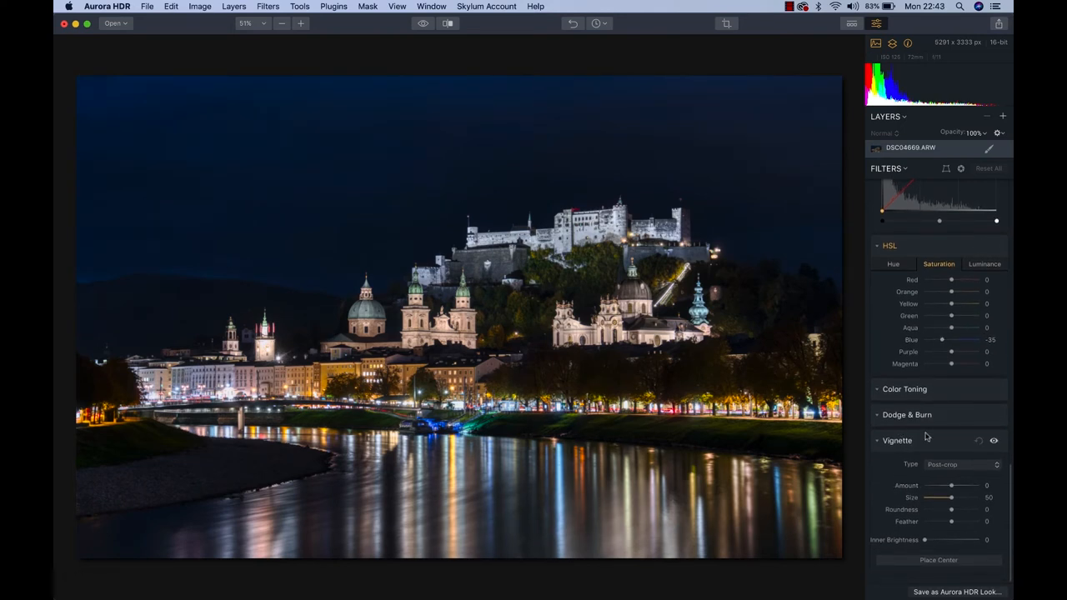
# Step: Add a centred vignette with amount -68 and inner brightness 61
pyautogui.moveTo(949, 486); pyautogui.dragTo(940, 486)
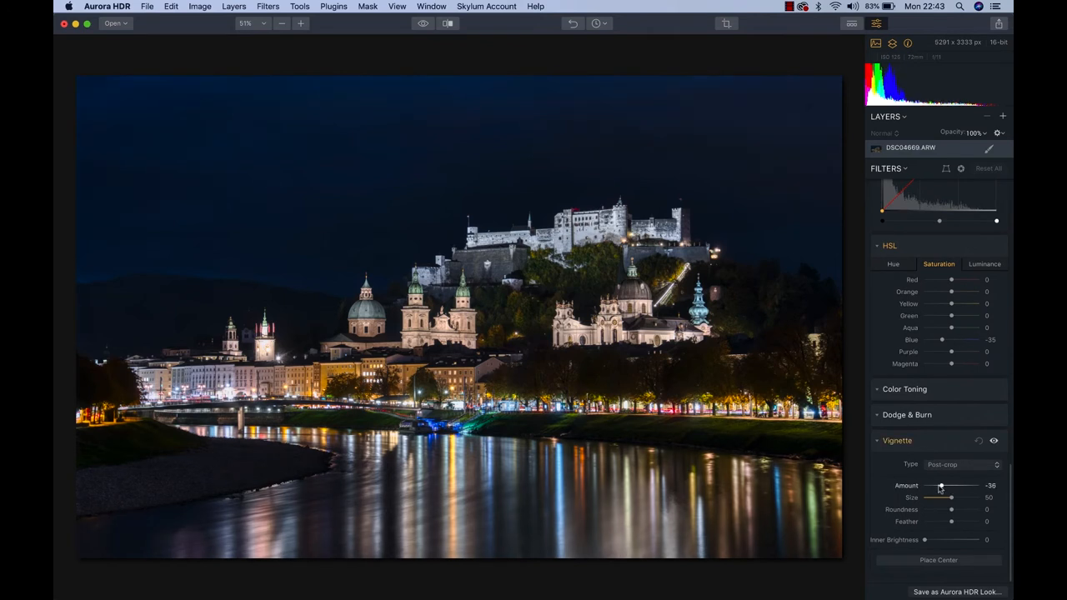
pyautogui.moveTo(941, 486); pyautogui.dragTo(927, 486)
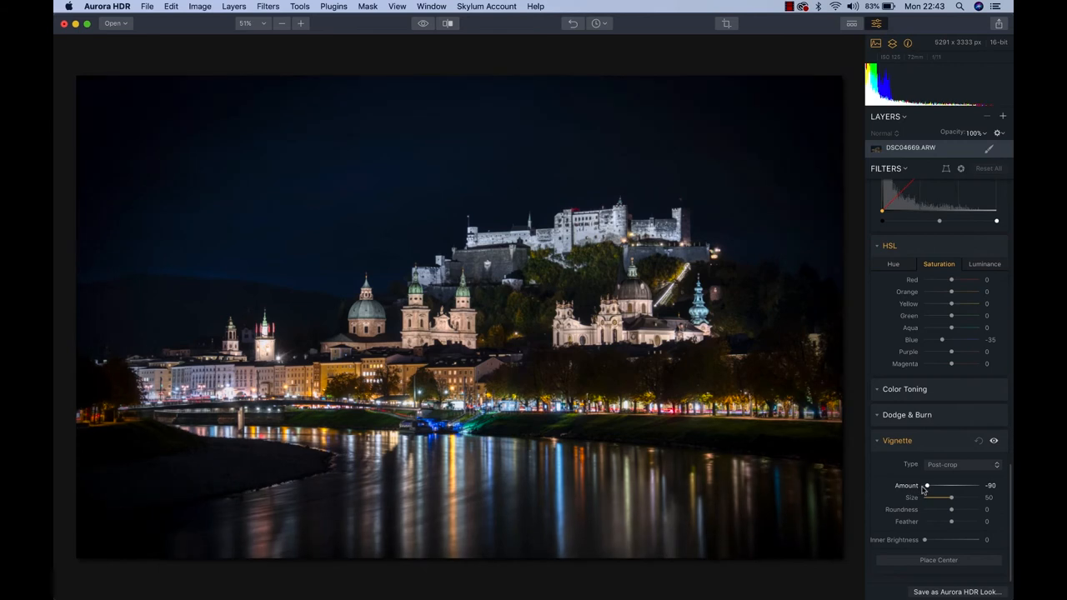
pyautogui.moveTo(924, 485); pyautogui.dragTo(926, 485)
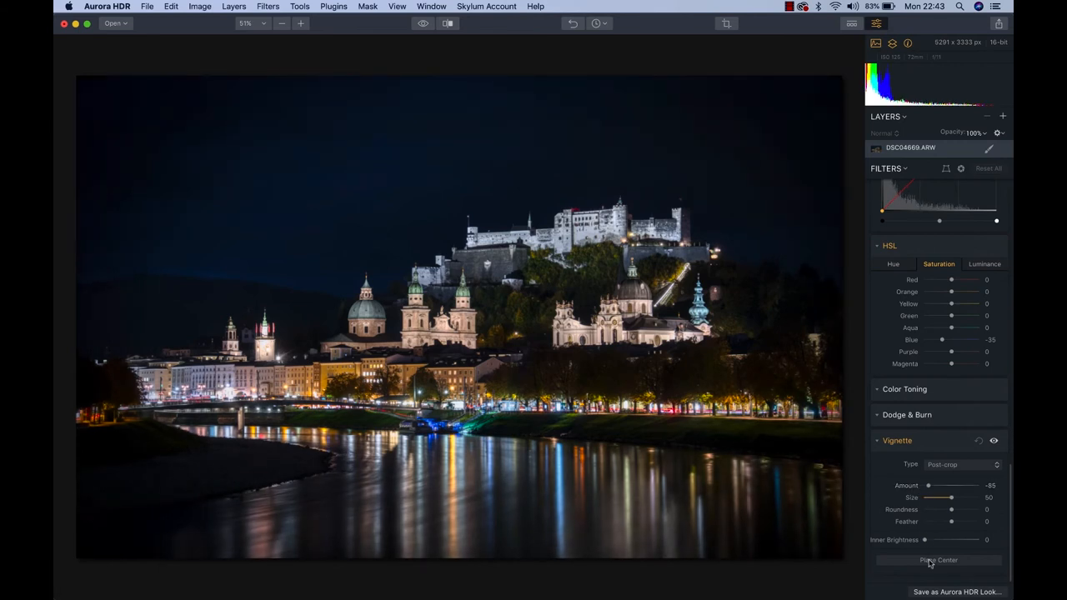
pyautogui.click(937, 559)
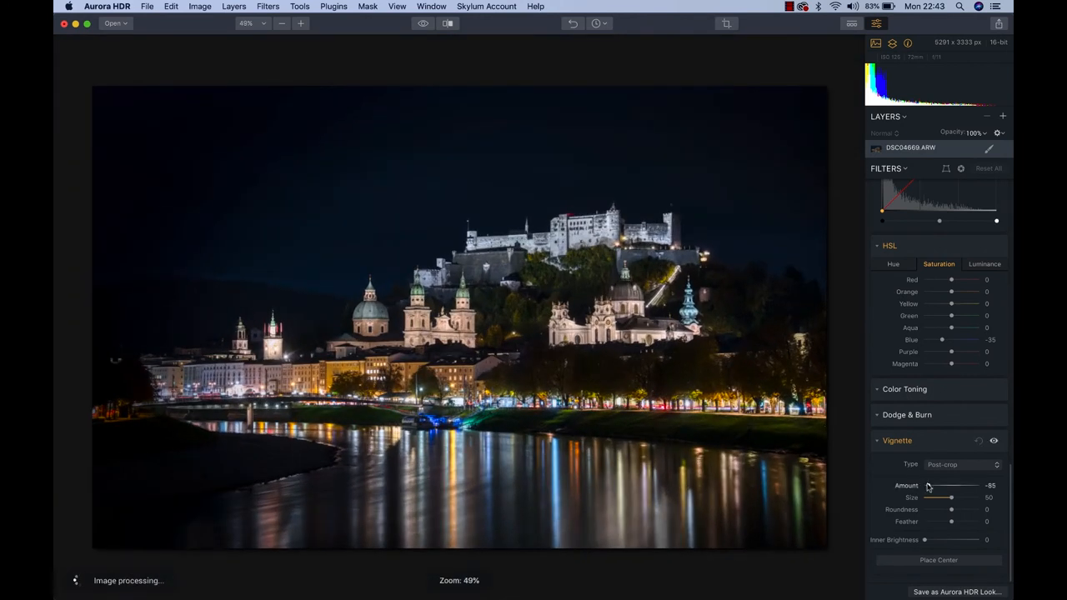
pyautogui.moveTo(940, 486); pyautogui.dragTo(957, 486)
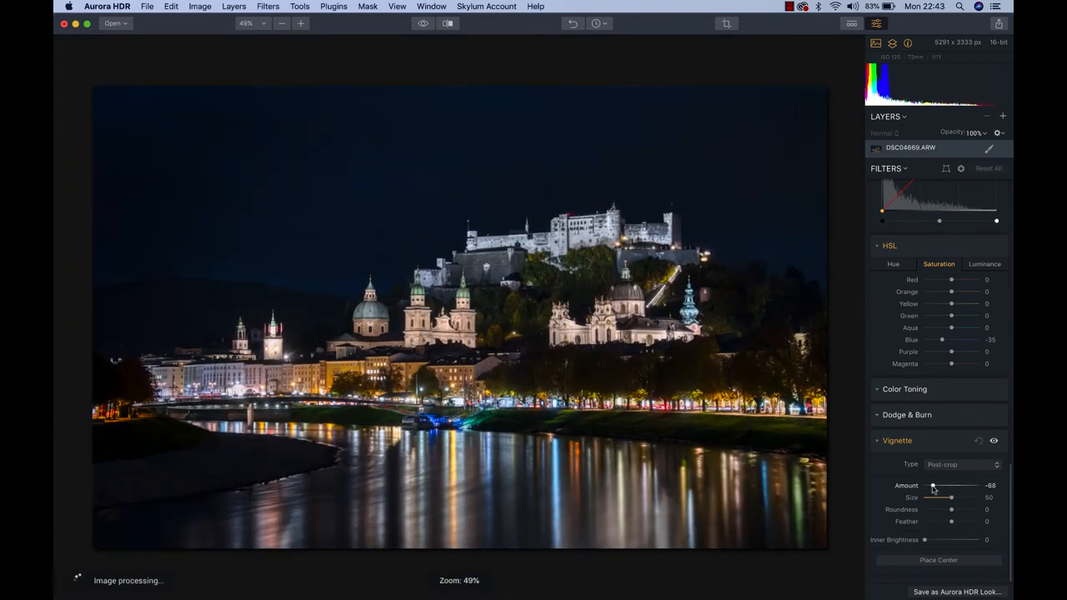
pyautogui.moveTo(933, 522); pyautogui.dragTo(951, 522)
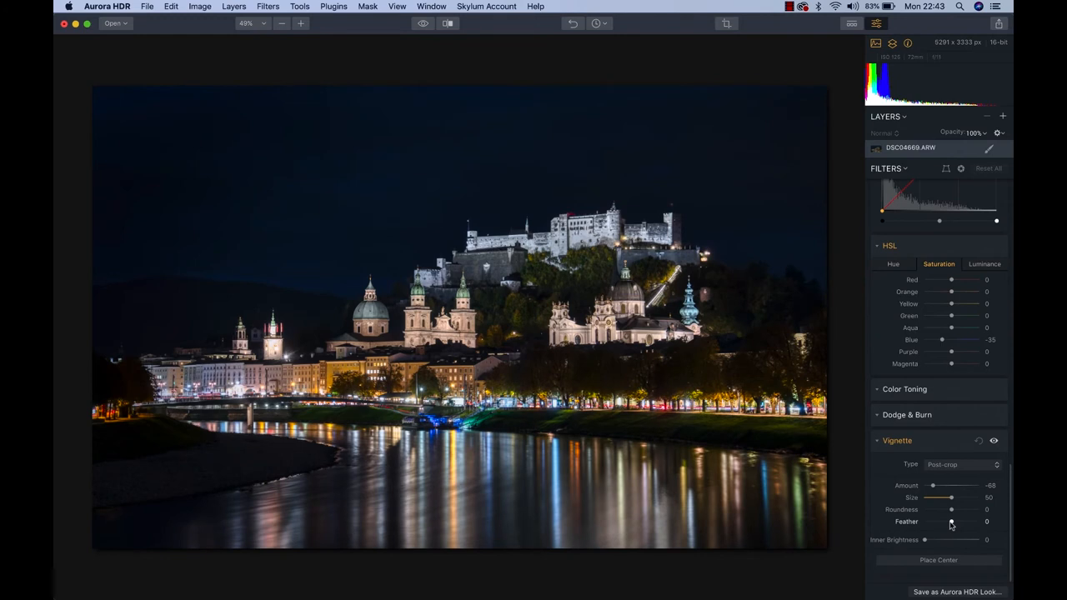
pyautogui.moveTo(925, 541)
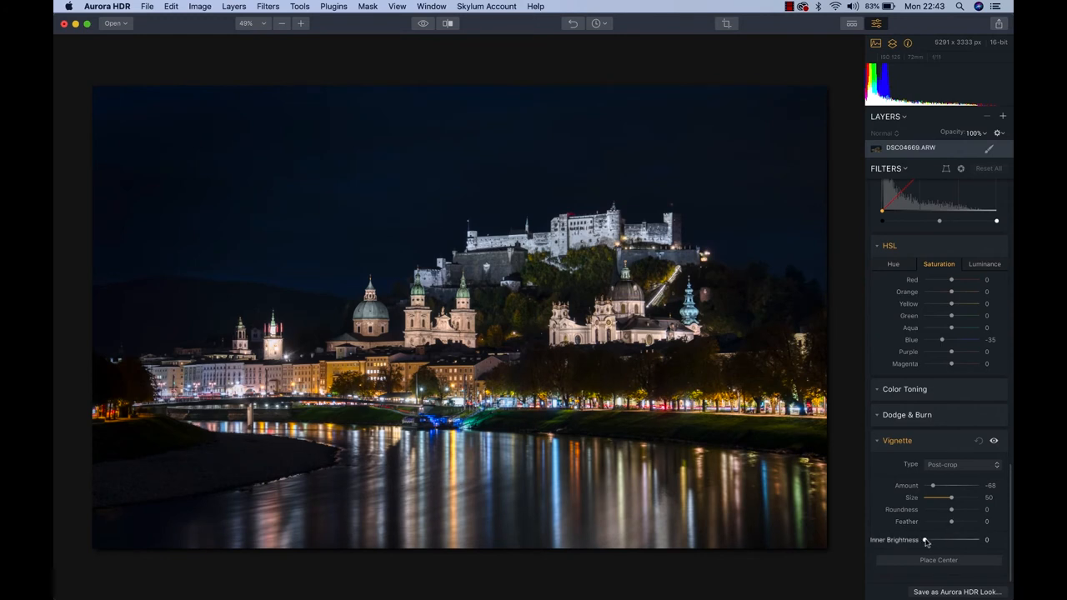
pyautogui.moveTo(951, 540); pyautogui.dragTo(953, 540)
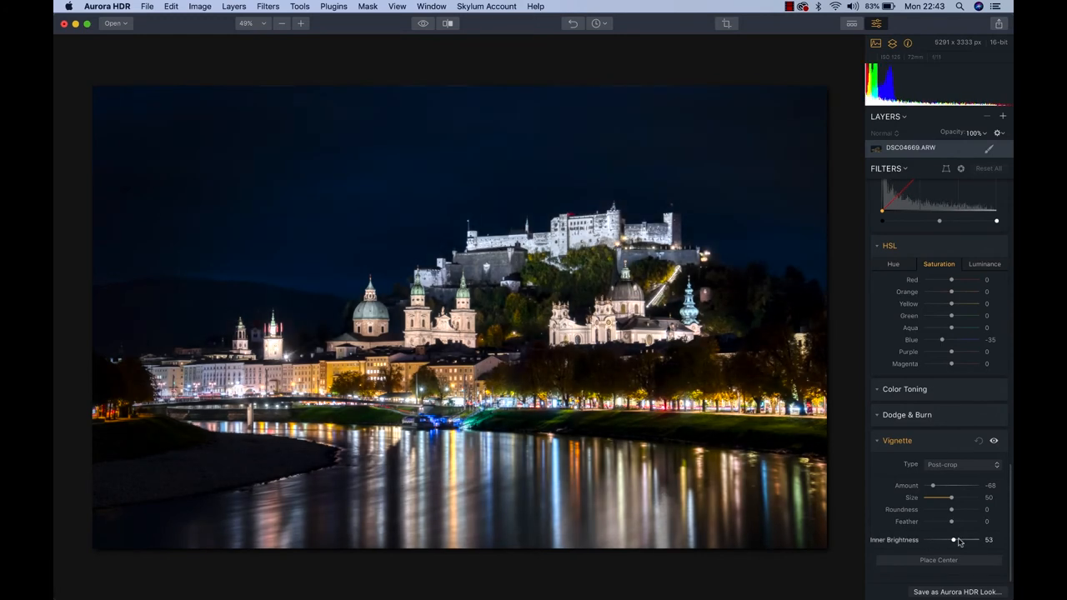
pyautogui.moveTo(953, 539); pyautogui.dragTo(958, 539)
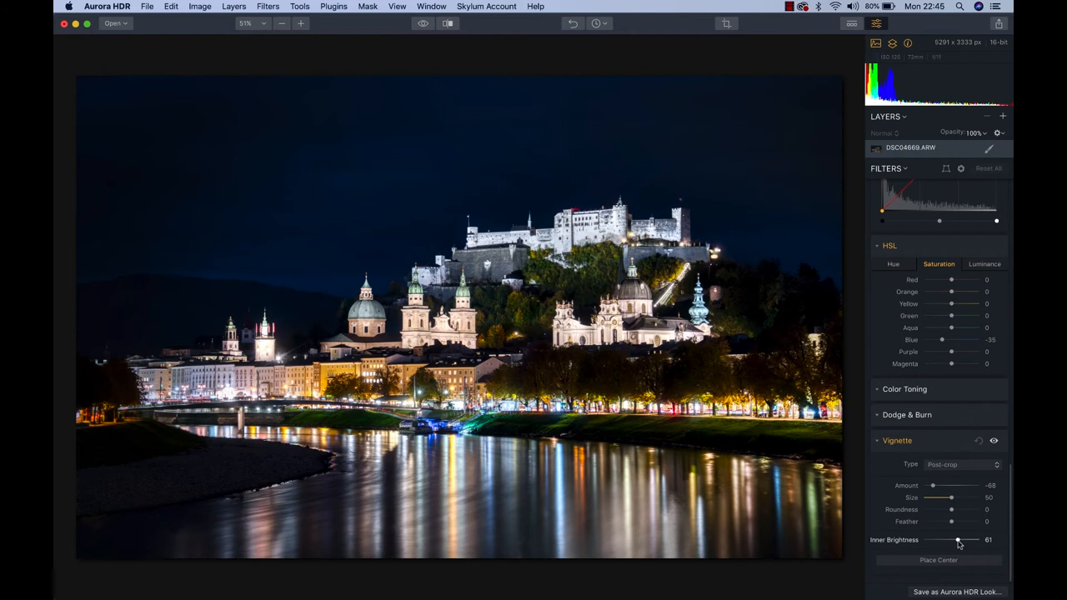
# Step: Raise Color Contrast to about 57 after pushing it higher
pyautogui.scroll(-3)
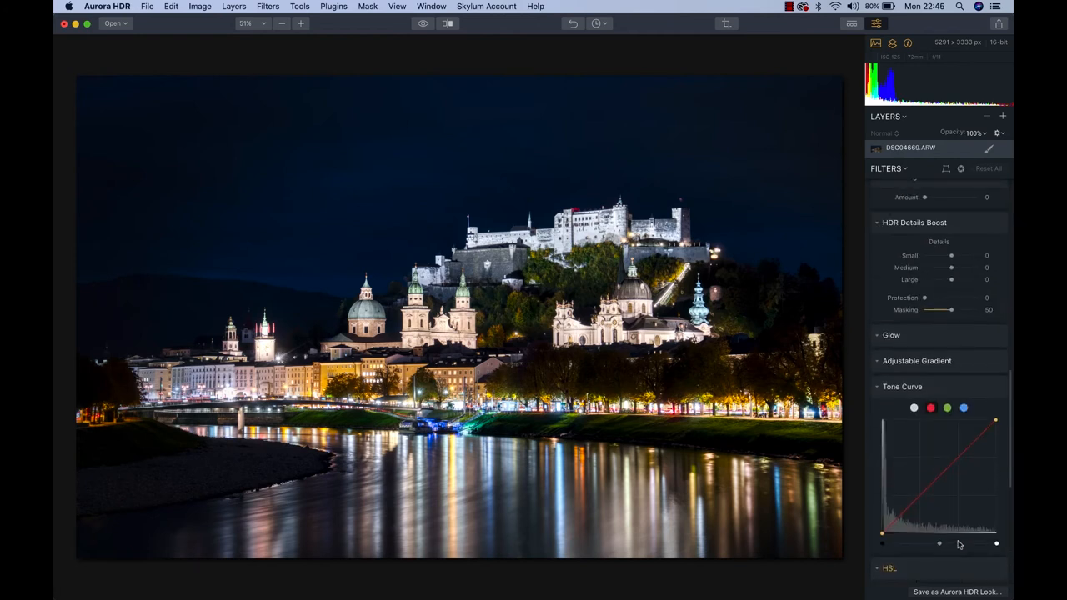
pyautogui.scroll(3)
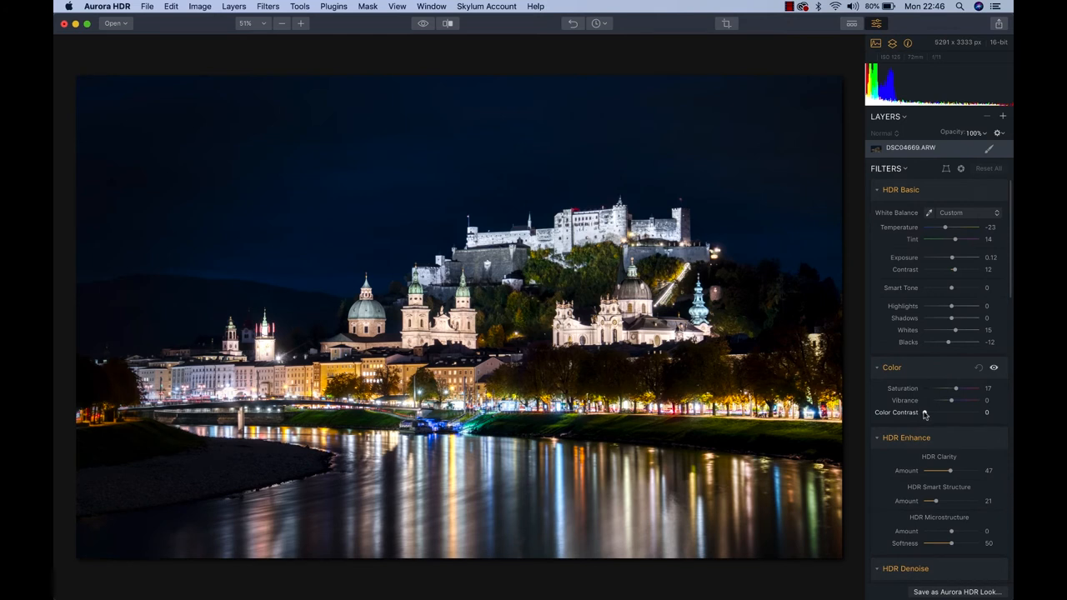
pyautogui.moveTo(933, 412); pyautogui.dragTo(950, 411)
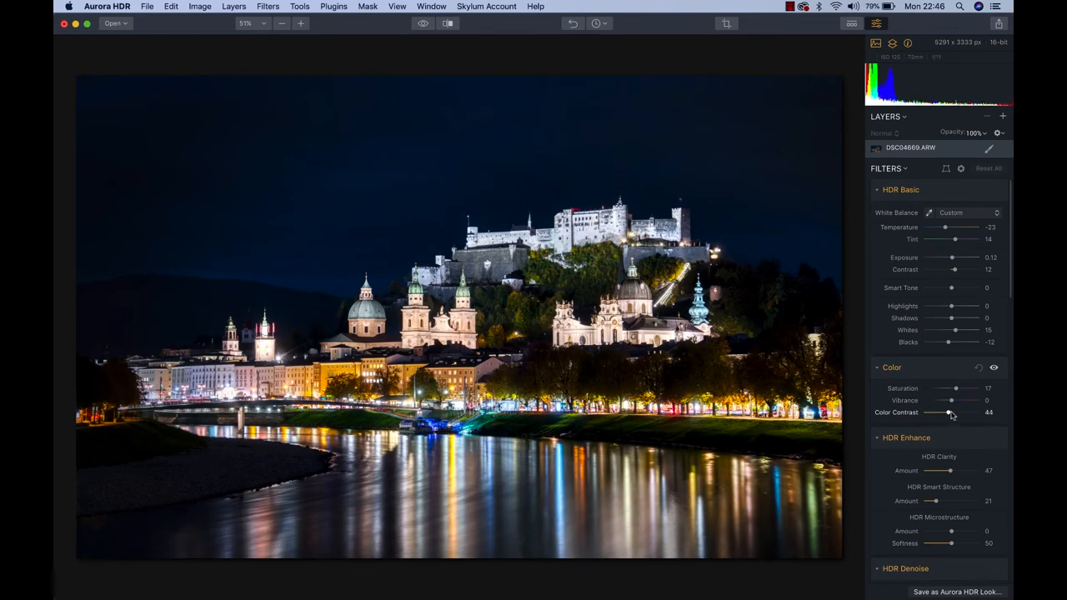
pyautogui.moveTo(950, 412); pyautogui.dragTo(967, 412)
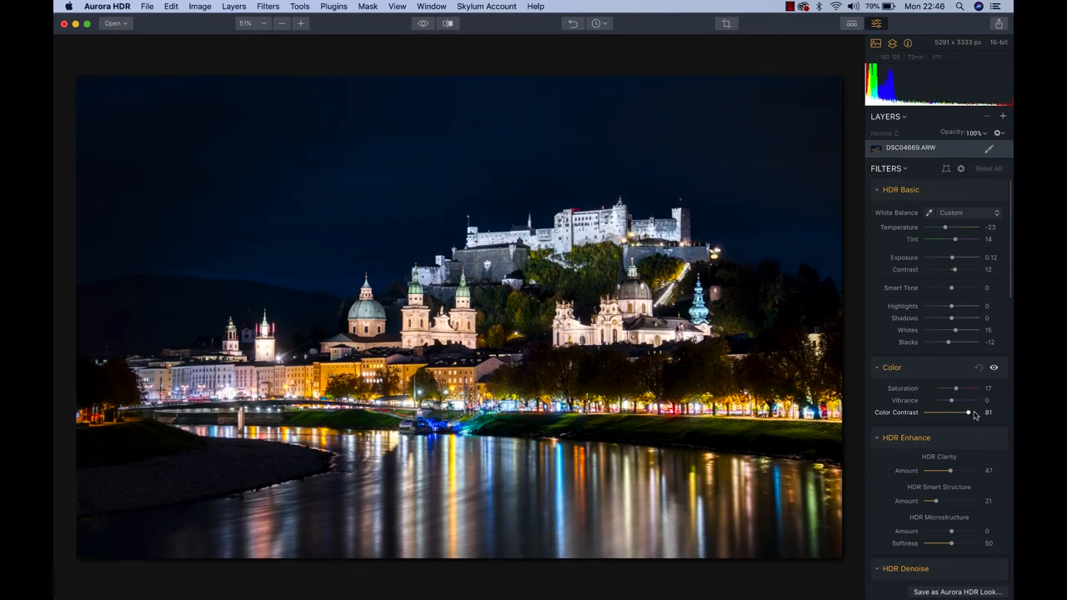
pyautogui.moveTo(966, 413); pyautogui.dragTo(954, 413)
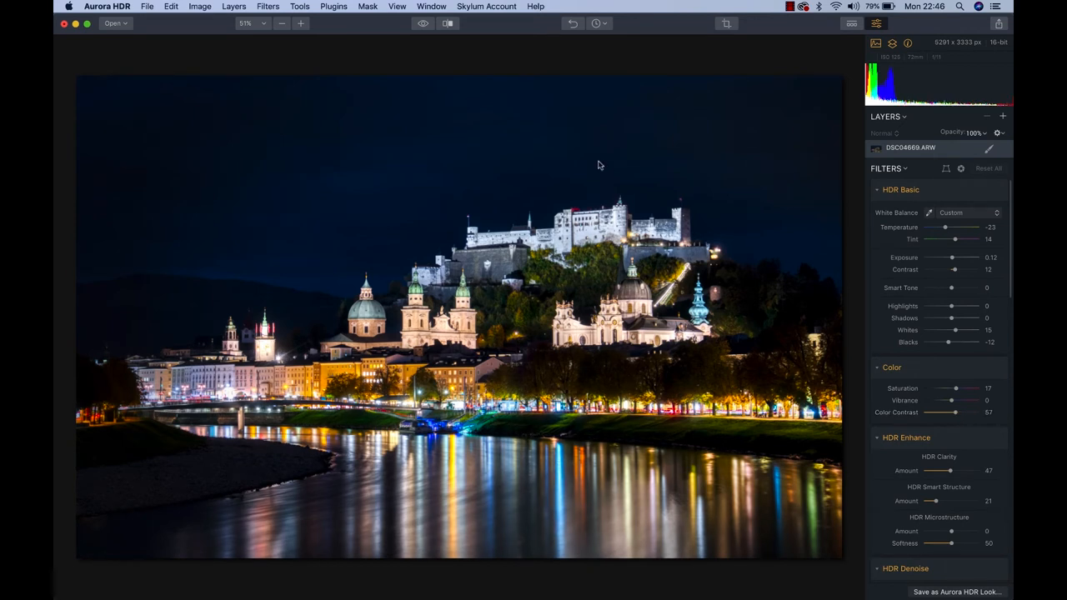
pyautogui.click(423, 22)
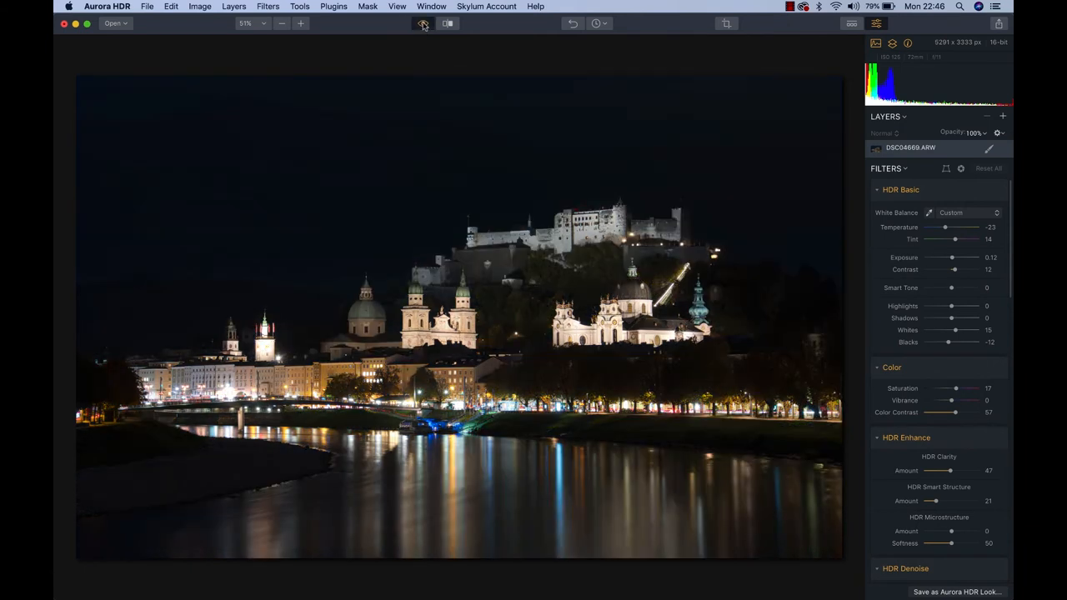
pyautogui.click(424, 22)
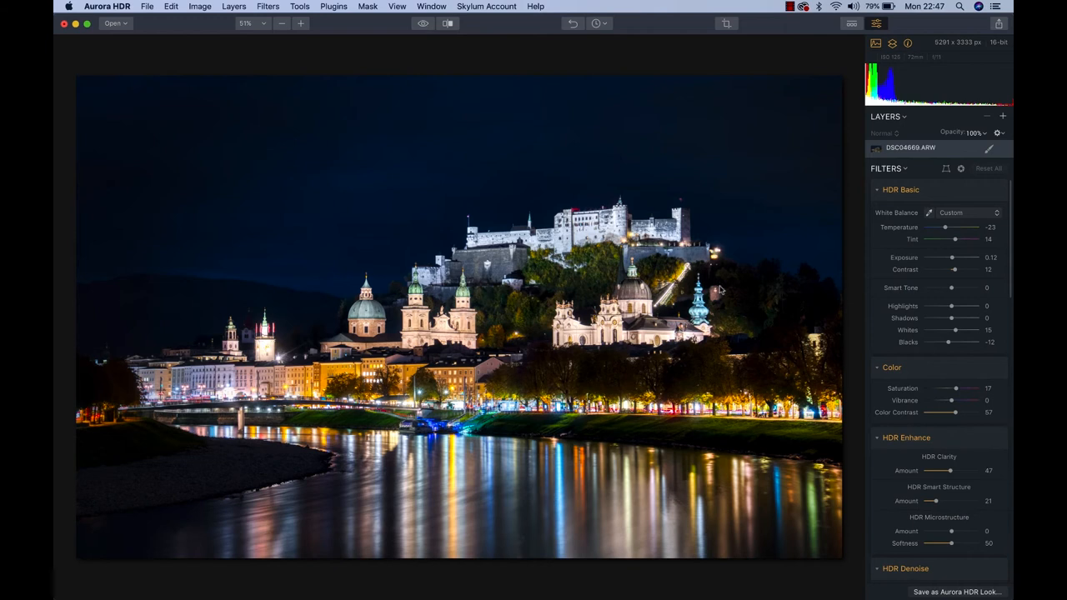
pyautogui.moveTo(1001, 118)
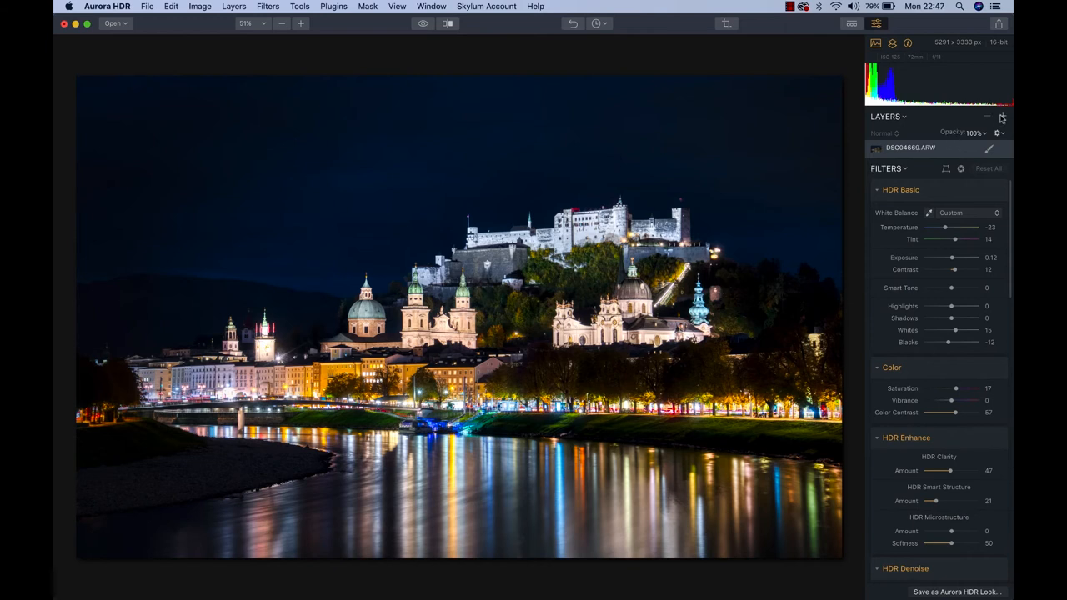
# Step: Add a new adjustment layer and raise its HDR Clarity to 80
pyautogui.click(1002, 116)
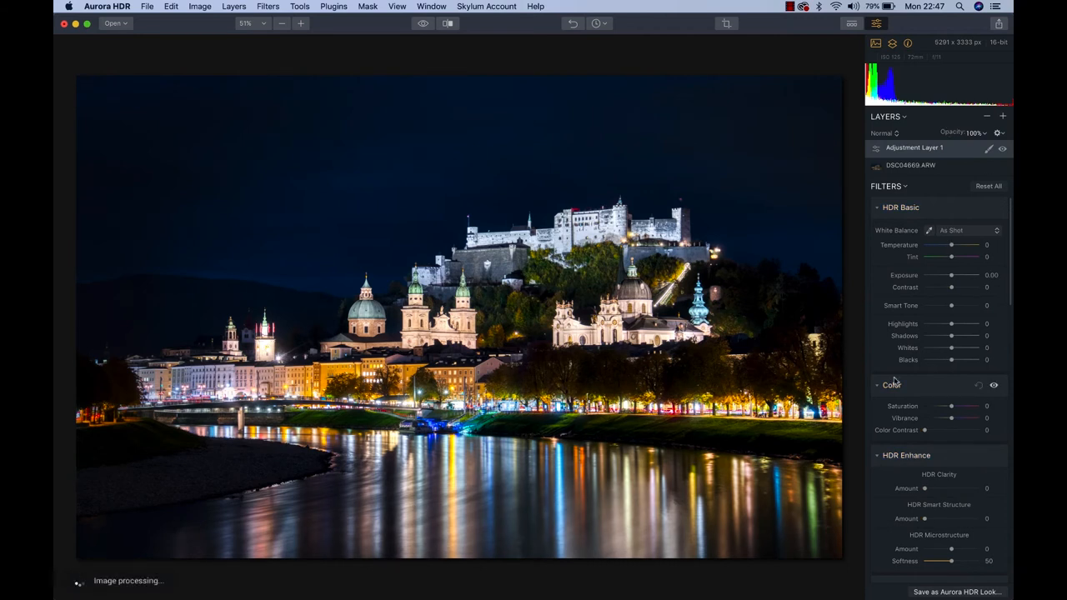
pyautogui.scroll(-3)
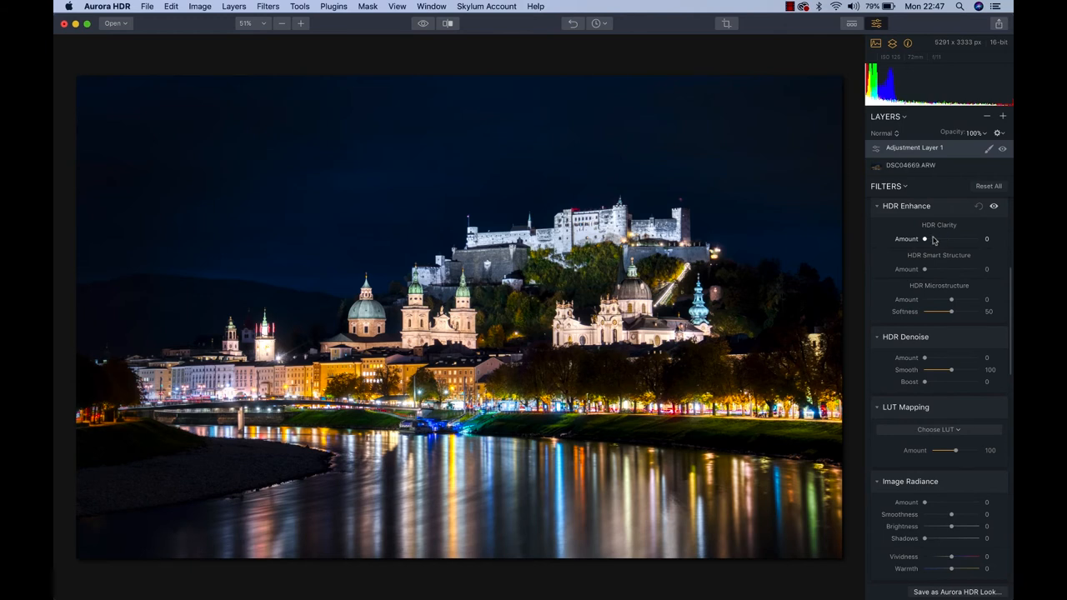
pyautogui.moveTo(923, 238); pyautogui.dragTo(925, 239)
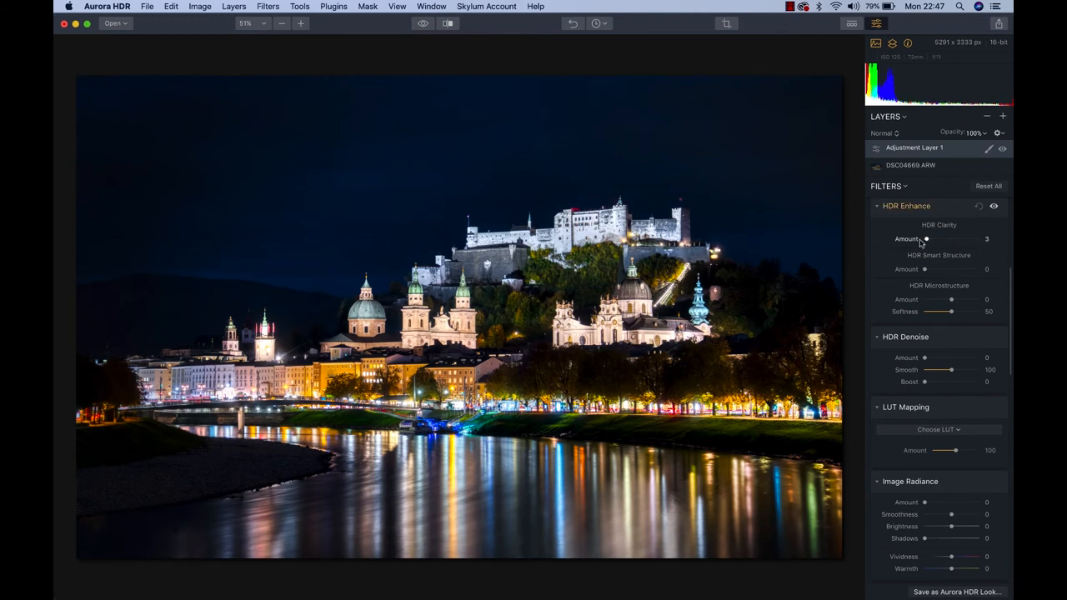
pyautogui.moveTo(925, 238); pyautogui.dragTo(954, 238)
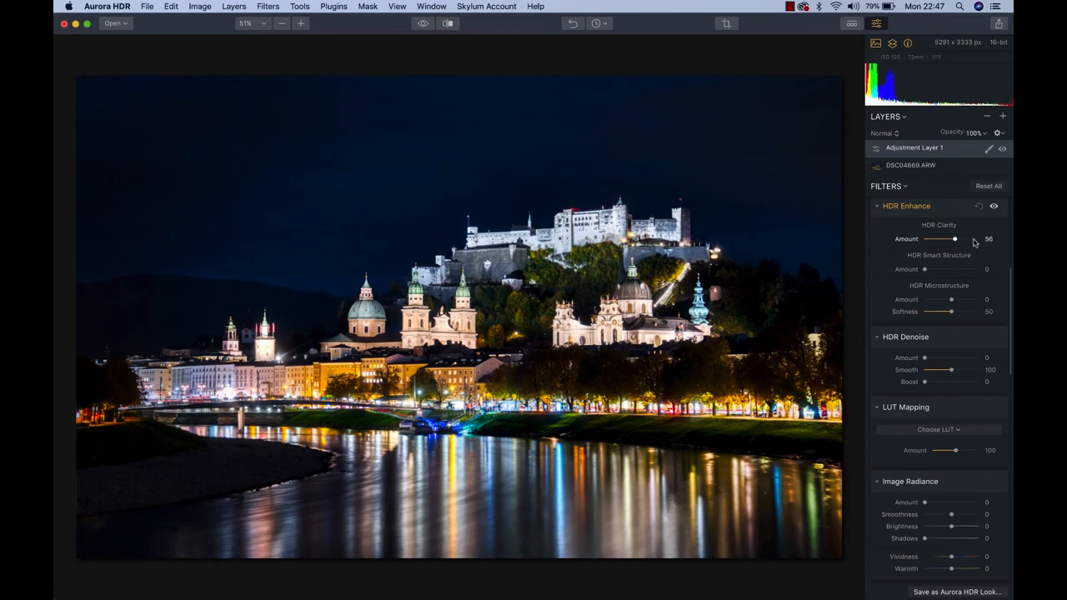
pyautogui.moveTo(954, 238); pyautogui.dragTo(968, 239)
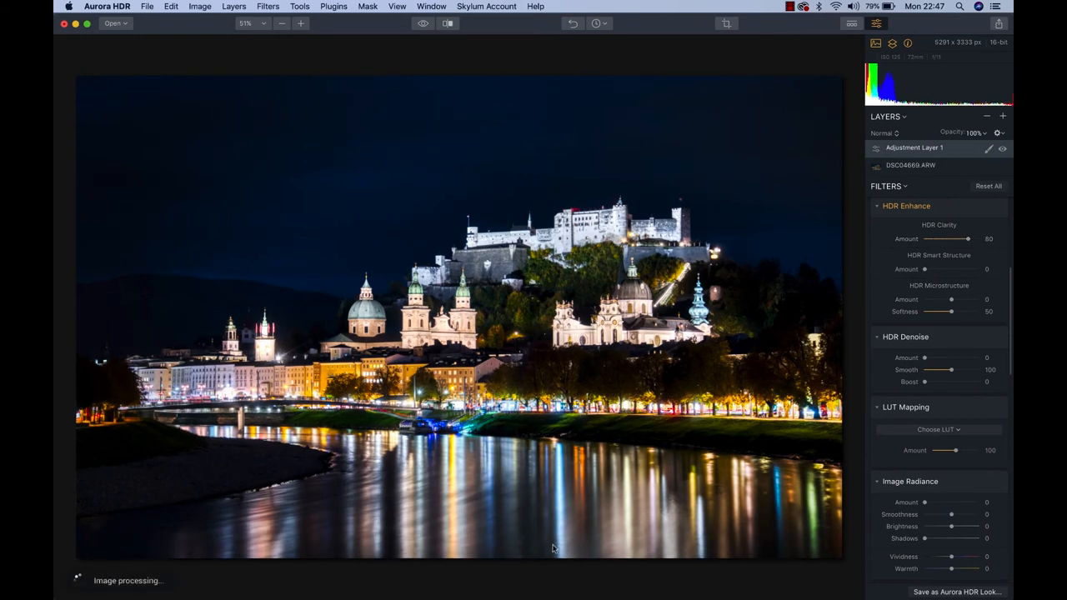
pyautogui.moveTo(919, 286)
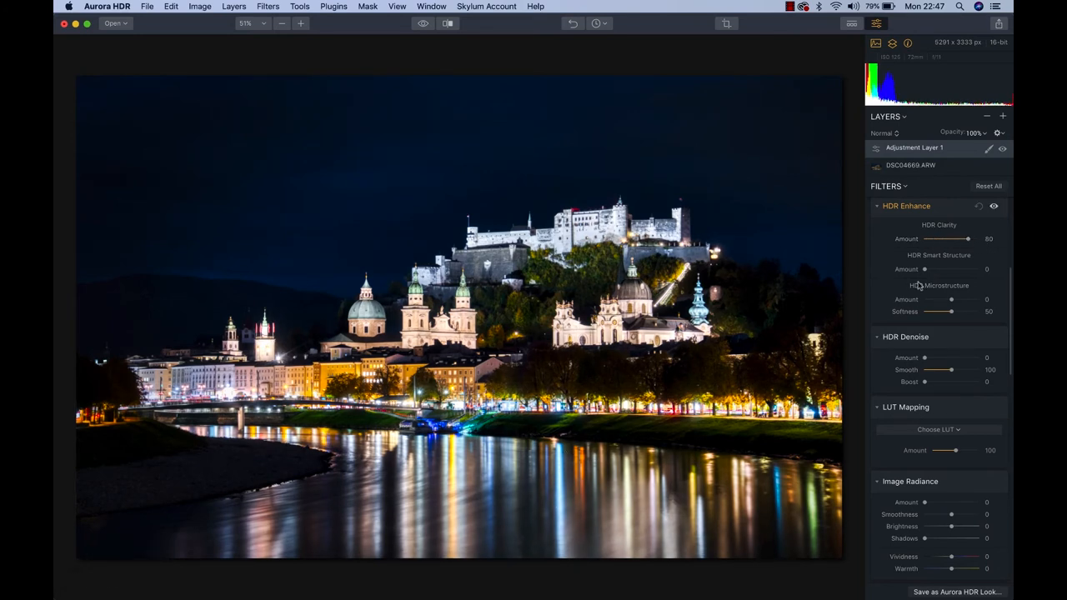
# Step: Set HDR Smart Structure to 20 after comparing a strong setting and zero
pyautogui.moveTo(924, 268); pyautogui.dragTo(971, 268)
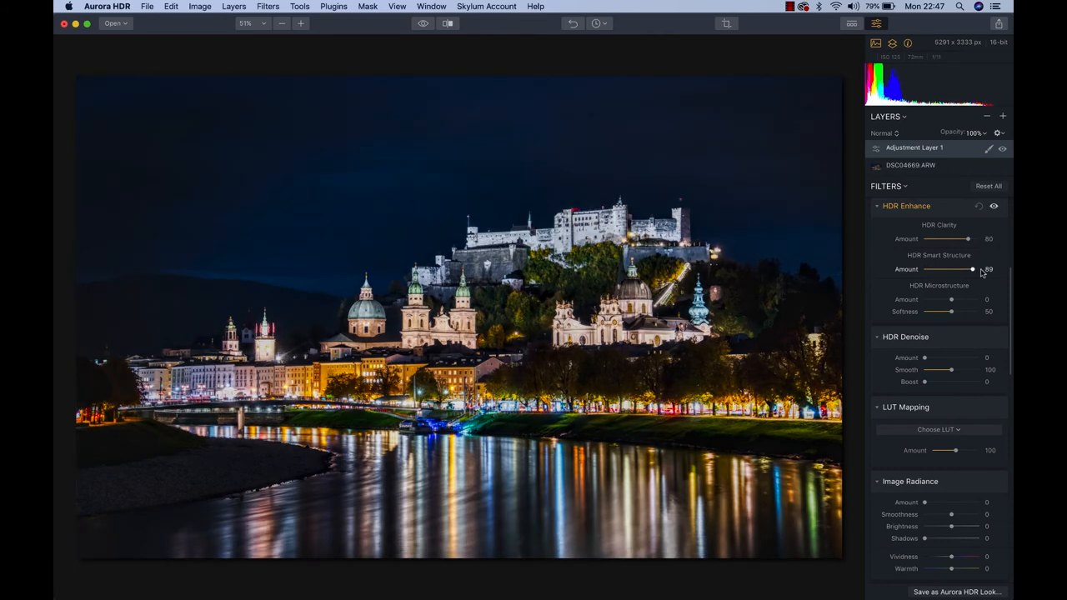
pyautogui.moveTo(971, 269); pyautogui.dragTo(923, 269)
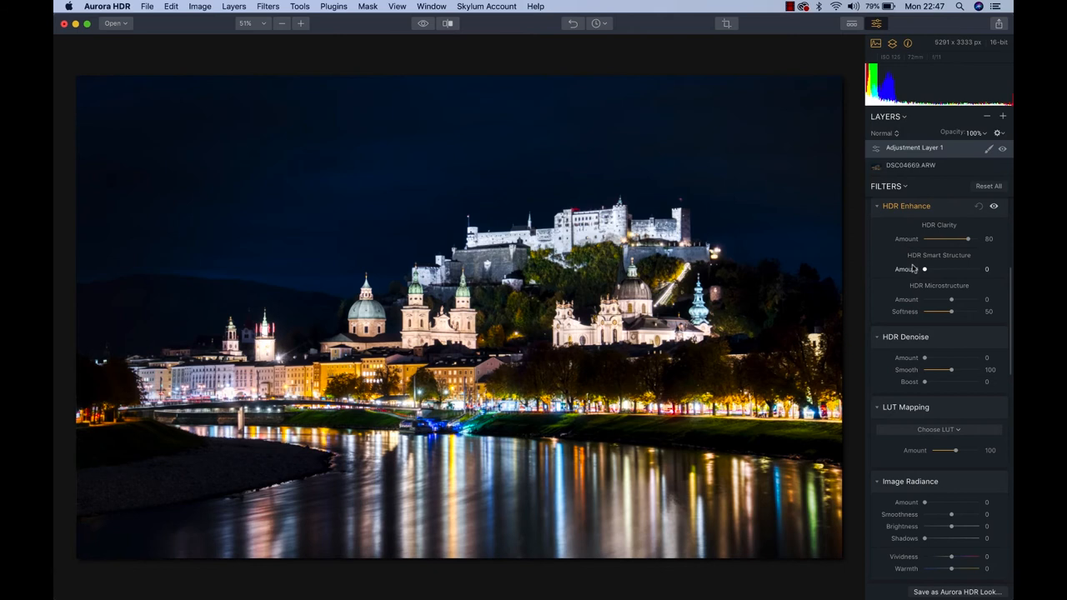
pyautogui.moveTo(924, 269); pyautogui.dragTo(938, 269)
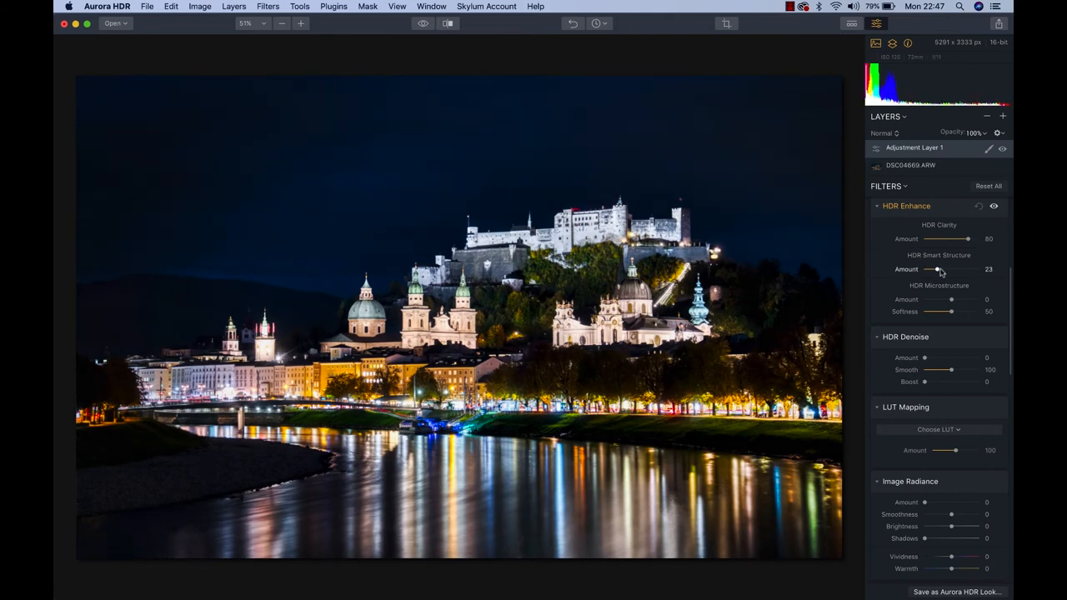
pyautogui.moveTo(939, 269); pyautogui.dragTo(934, 269)
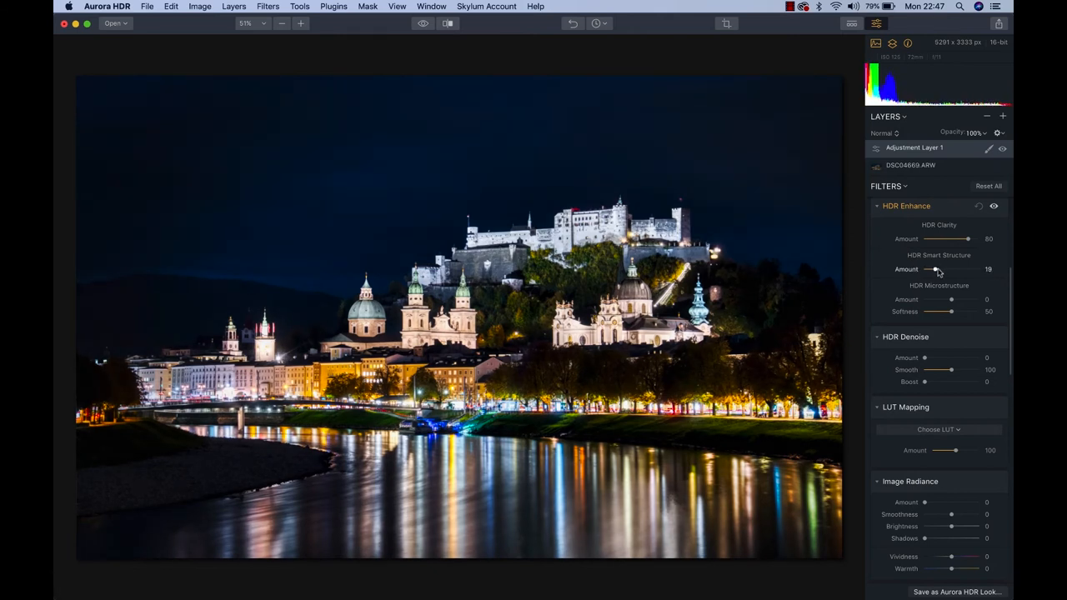
pyautogui.moveTo(934, 269); pyautogui.dragTo(938, 269)
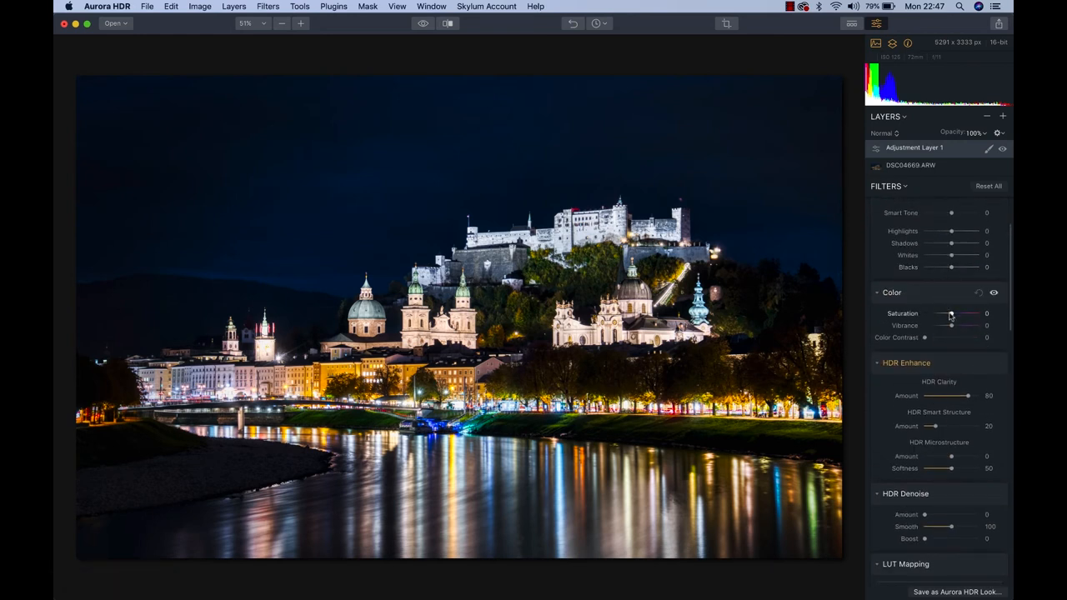
# Step: Try Saturation at -10, return it to 0, and set Vibrance to 48
pyautogui.moveTo(954, 313); pyautogui.dragTo(947, 312)
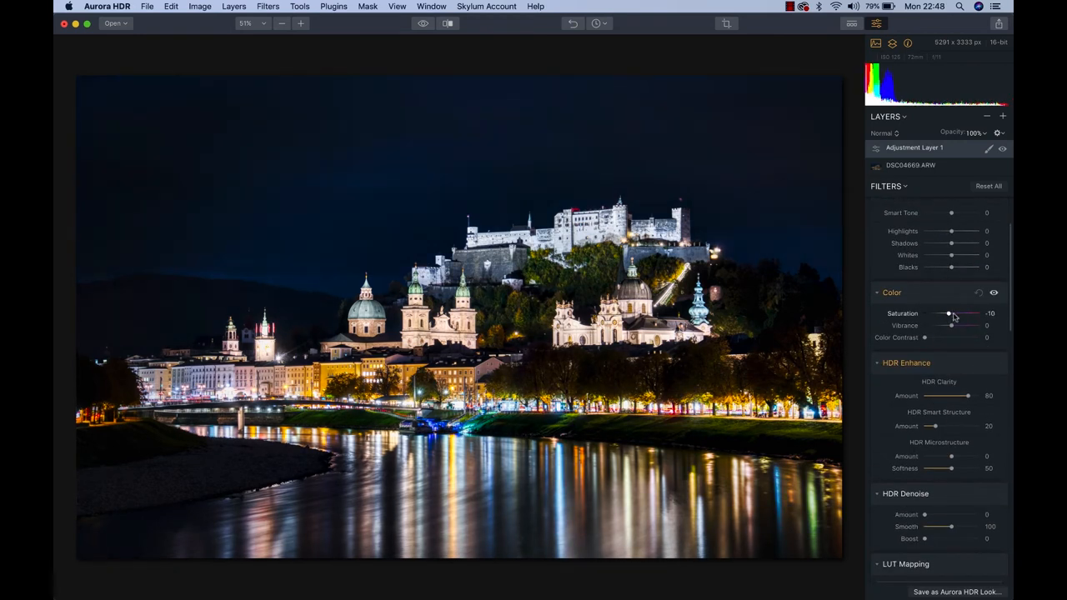
pyautogui.moveTo(947, 313); pyautogui.dragTo(951, 314)
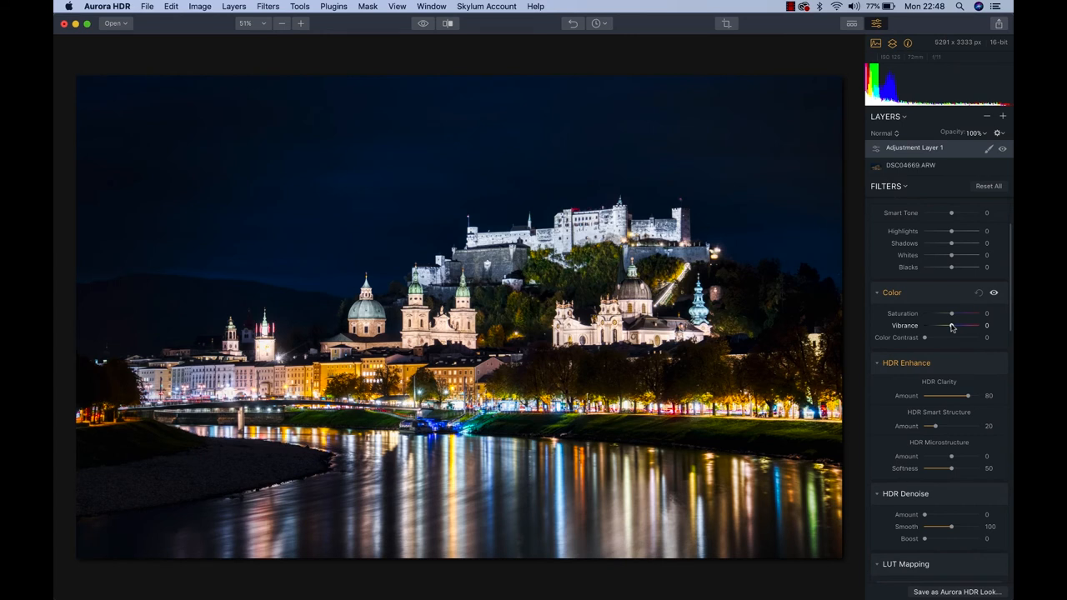
pyautogui.moveTo(950, 325); pyautogui.dragTo(966, 325)
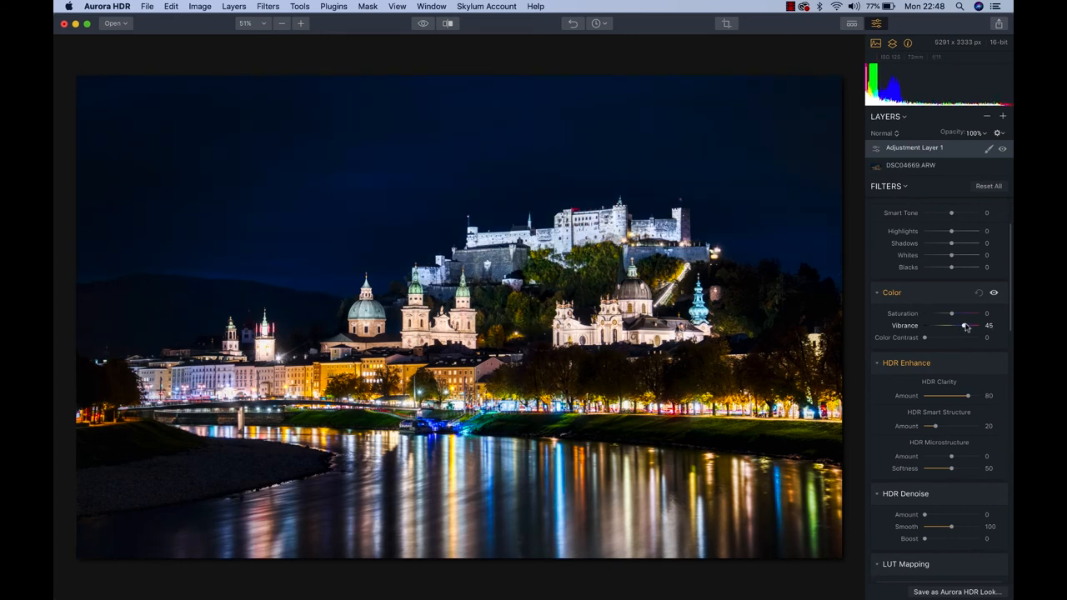
pyautogui.moveTo(963, 325); pyautogui.dragTo(967, 325)
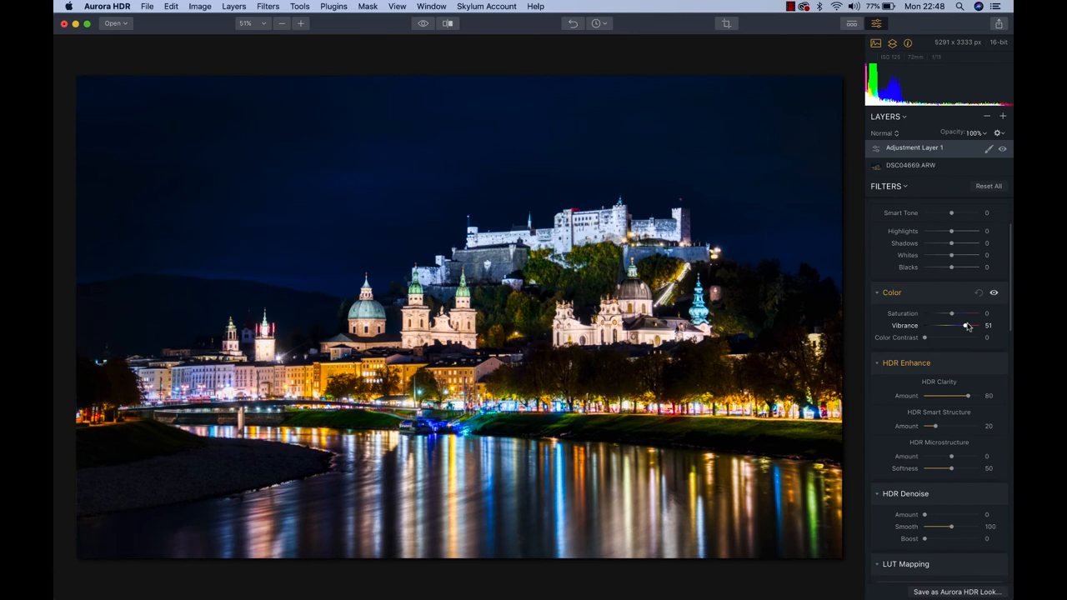
pyautogui.moveTo(967, 325); pyautogui.dragTo(964, 325)
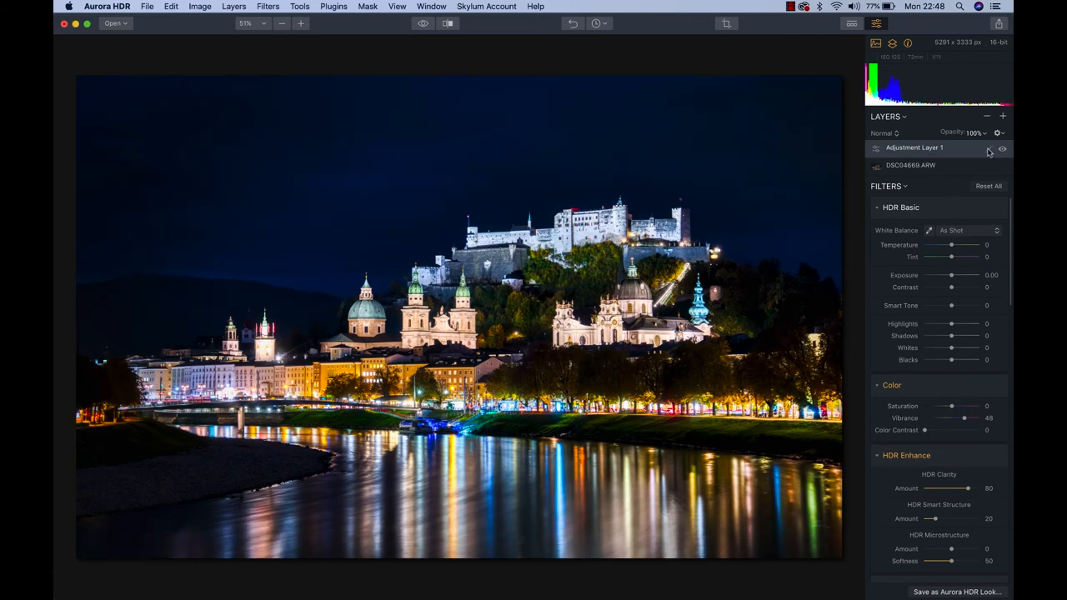
# Step: Brush a mask onto Adjustment Layer 1, then toggle its visibility to compare
pyautogui.click(988, 147)
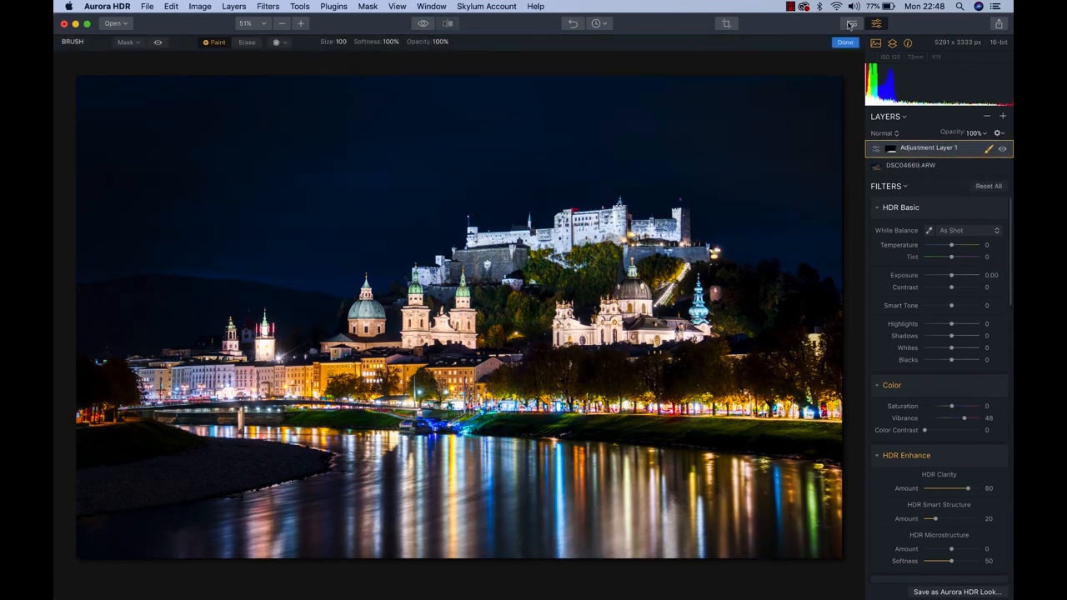
pyautogui.click(844, 41)
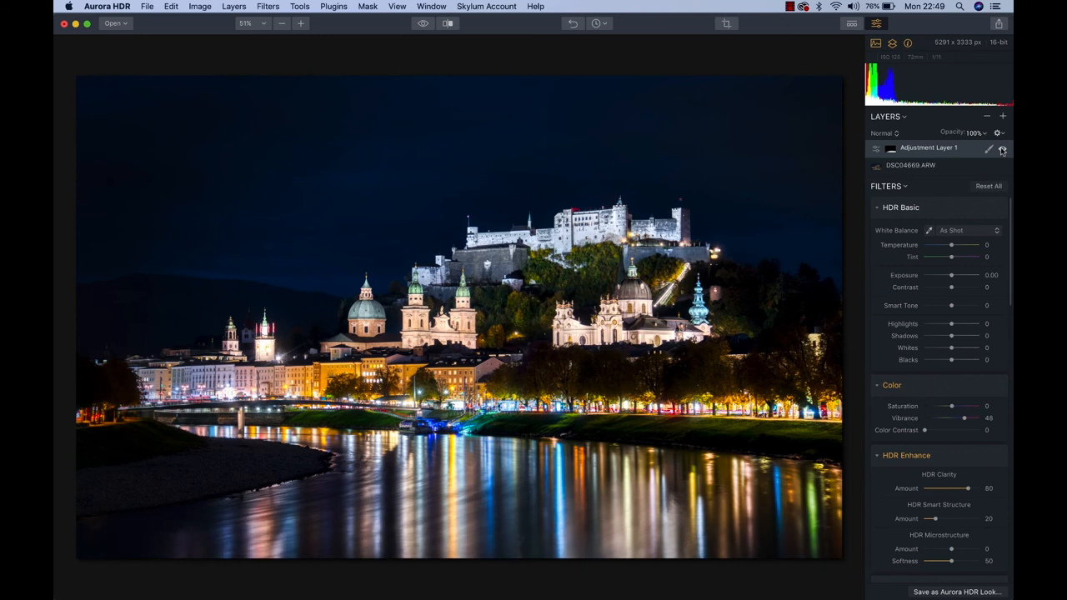
pyautogui.click(281, 22)
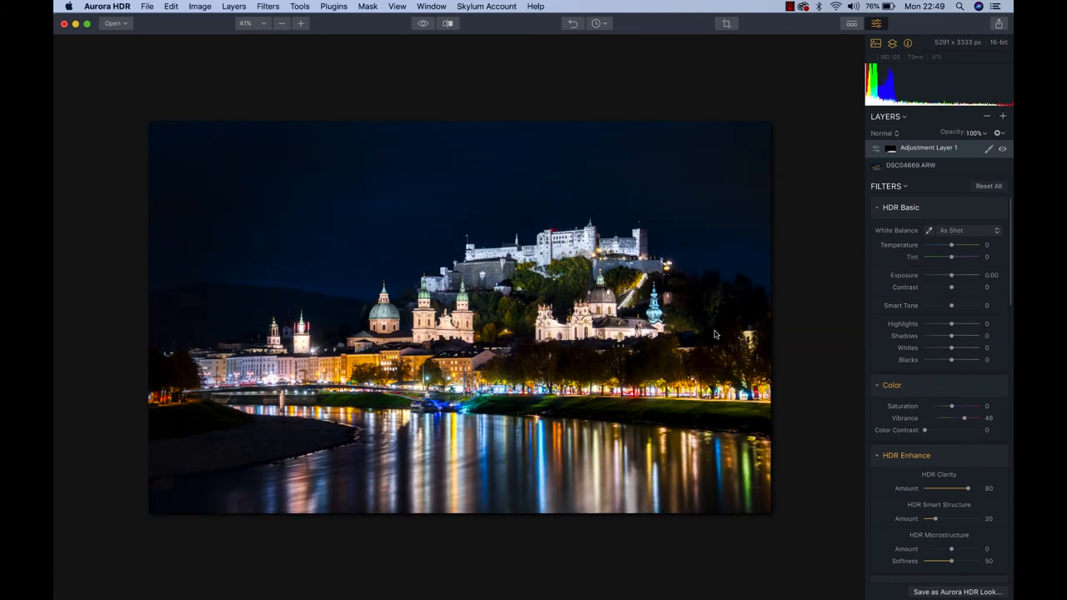
pyautogui.moveTo(558, 303)
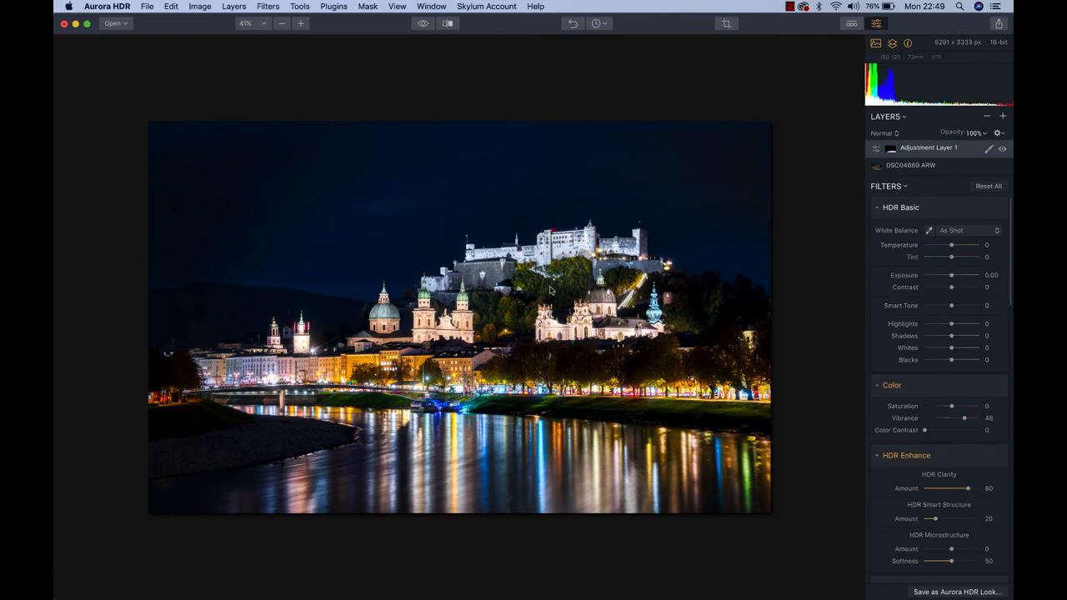
pyautogui.moveTo(781, 280)
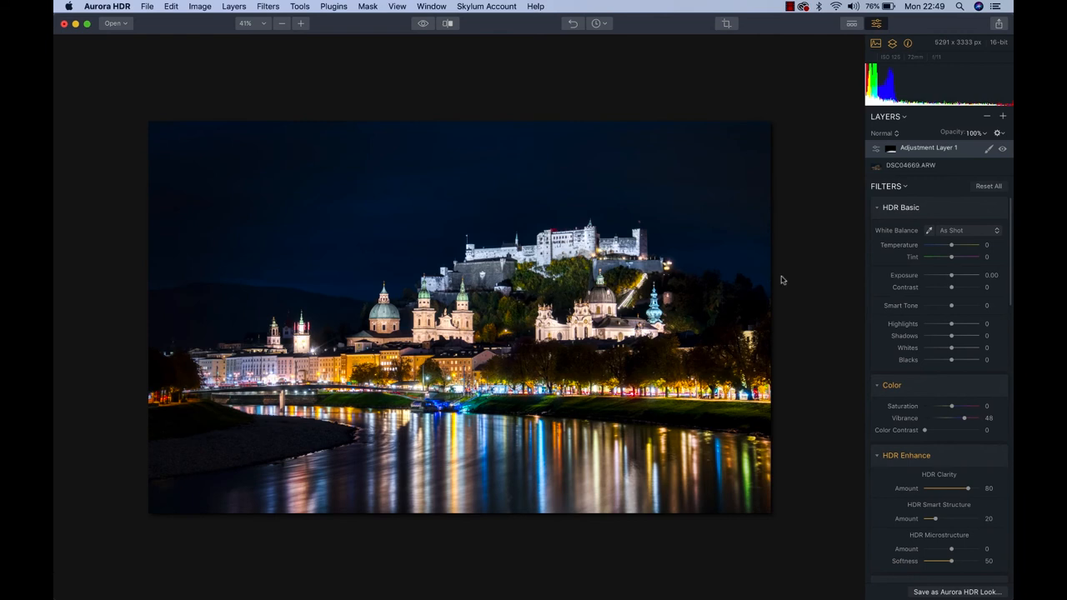
# Step: Add Adjustment Layer 2 and brighten it with Smart Tone 47 and Contrast 8
pyautogui.click(1003, 116)
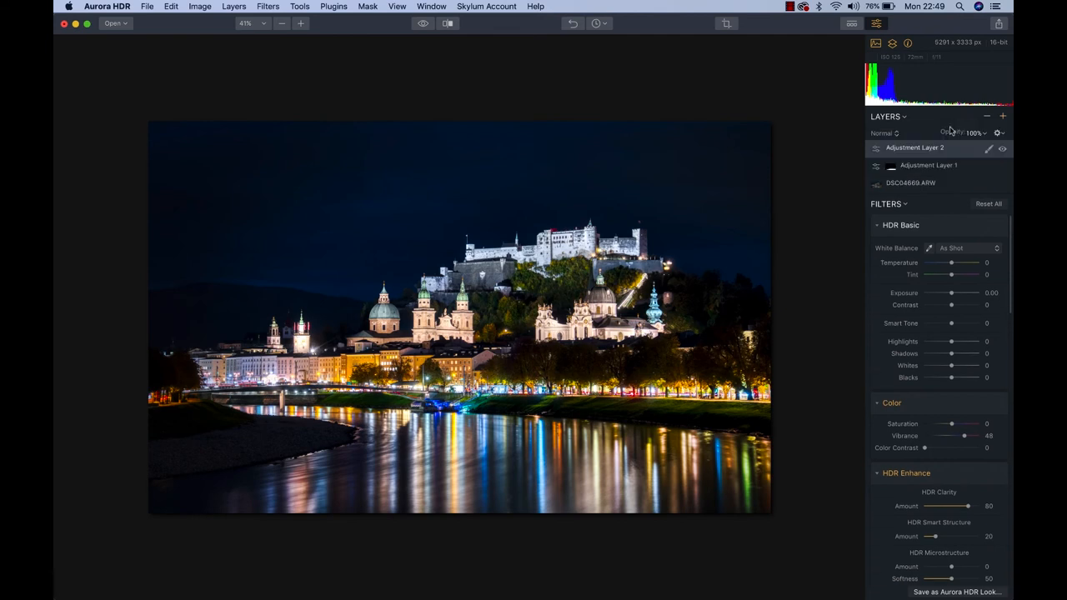
pyautogui.click(988, 203)
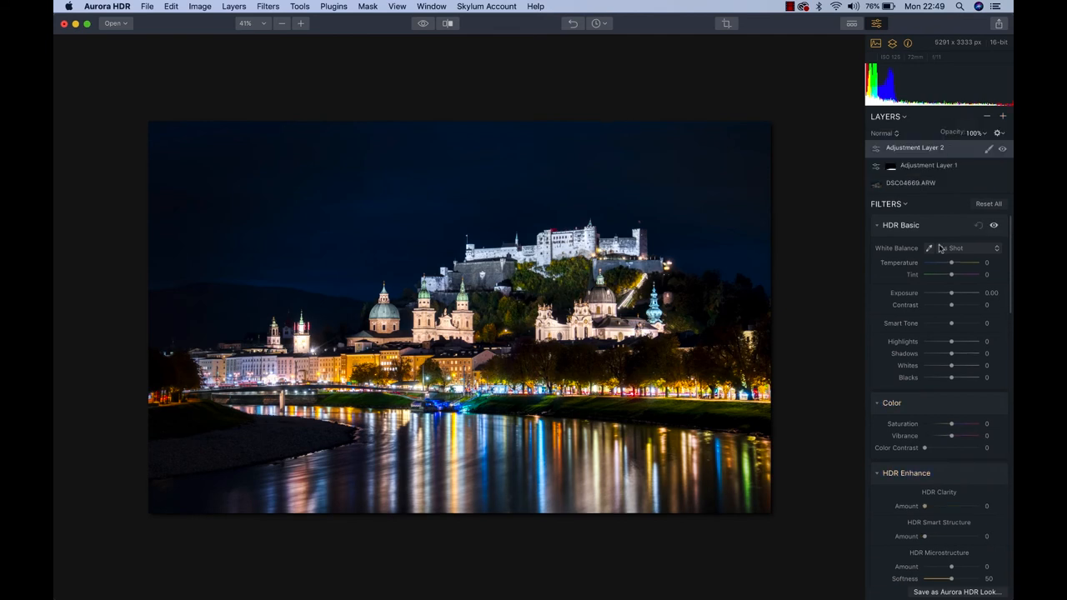
pyautogui.moveTo(950, 323); pyautogui.dragTo(962, 313)
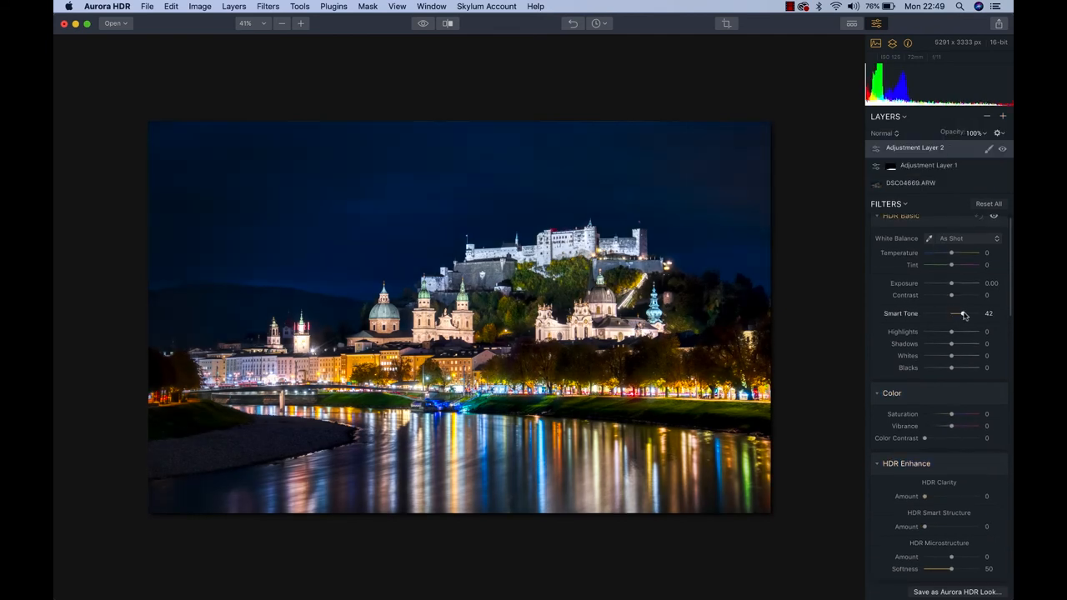
pyautogui.moveTo(963, 313); pyautogui.dragTo(959, 313)
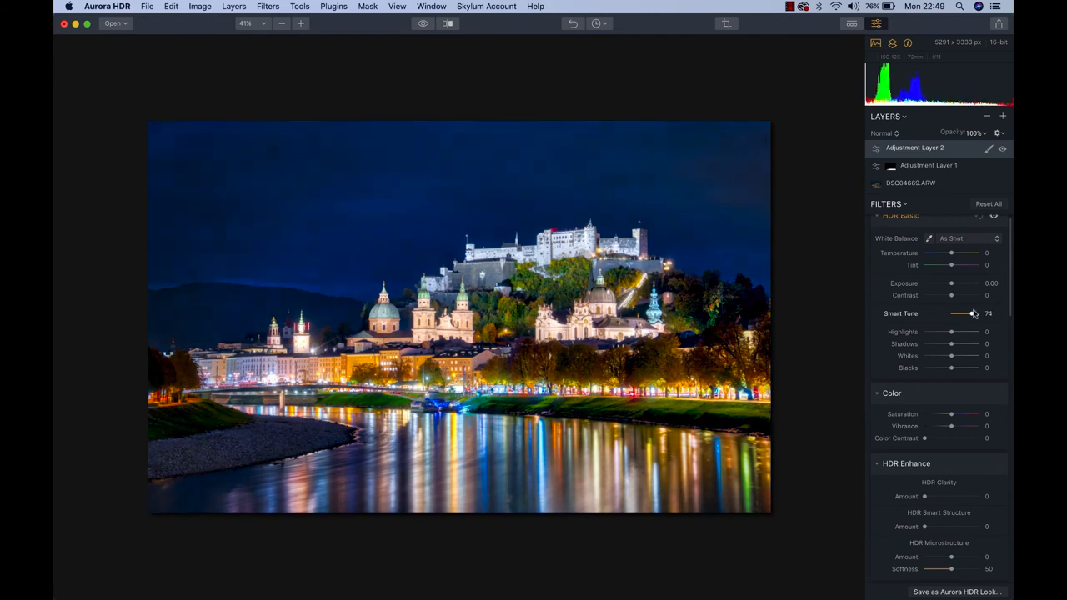
pyautogui.moveTo(972, 312); pyautogui.dragTo(959, 312)
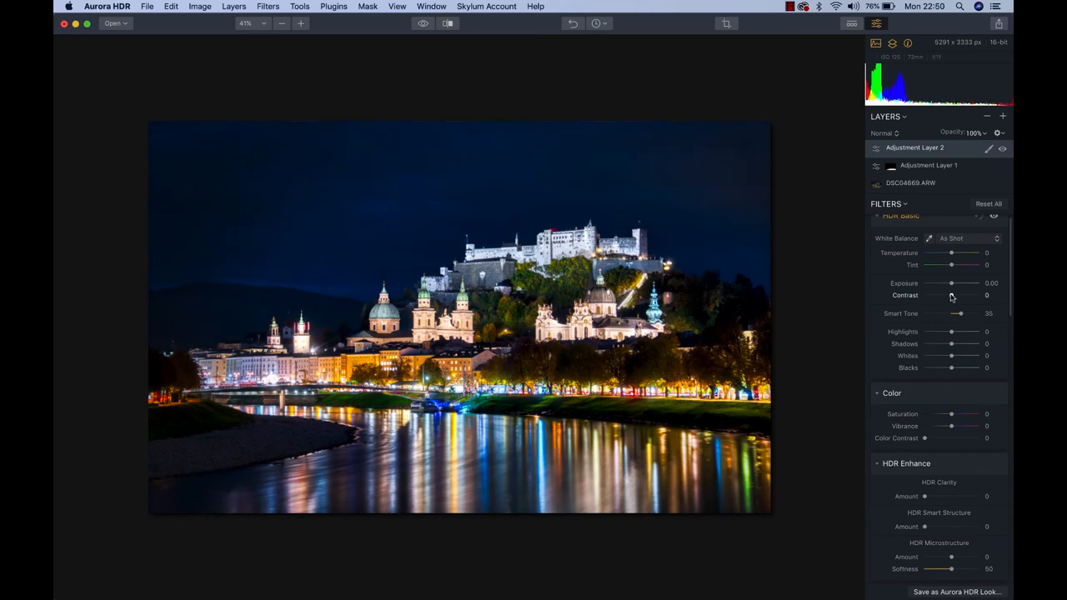
pyautogui.moveTo(950, 295); pyautogui.dragTo(953, 295)
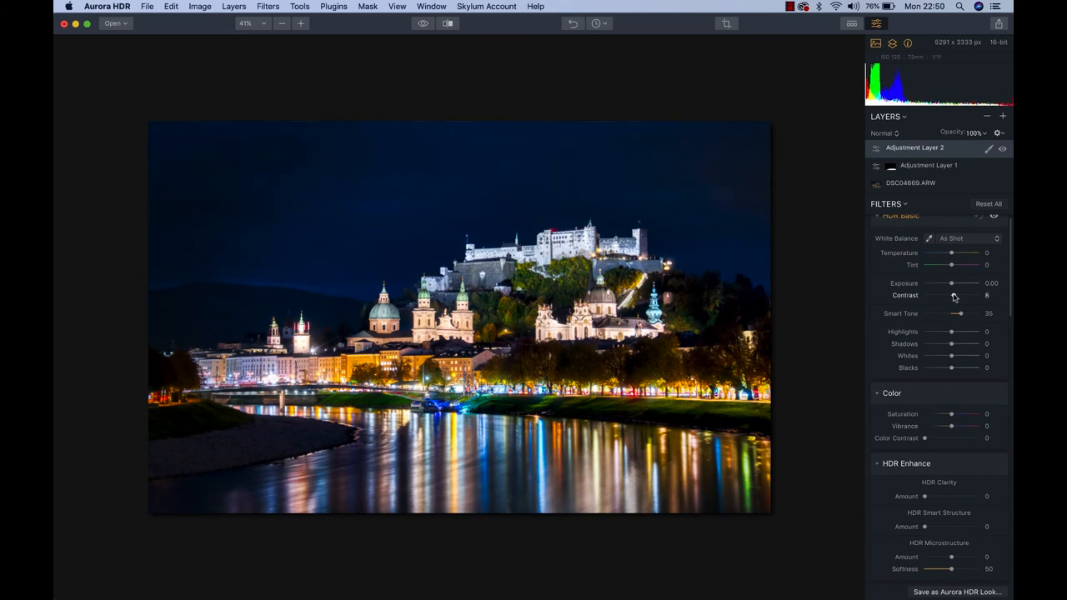
pyautogui.moveTo(957, 313); pyautogui.dragTo(962, 313)
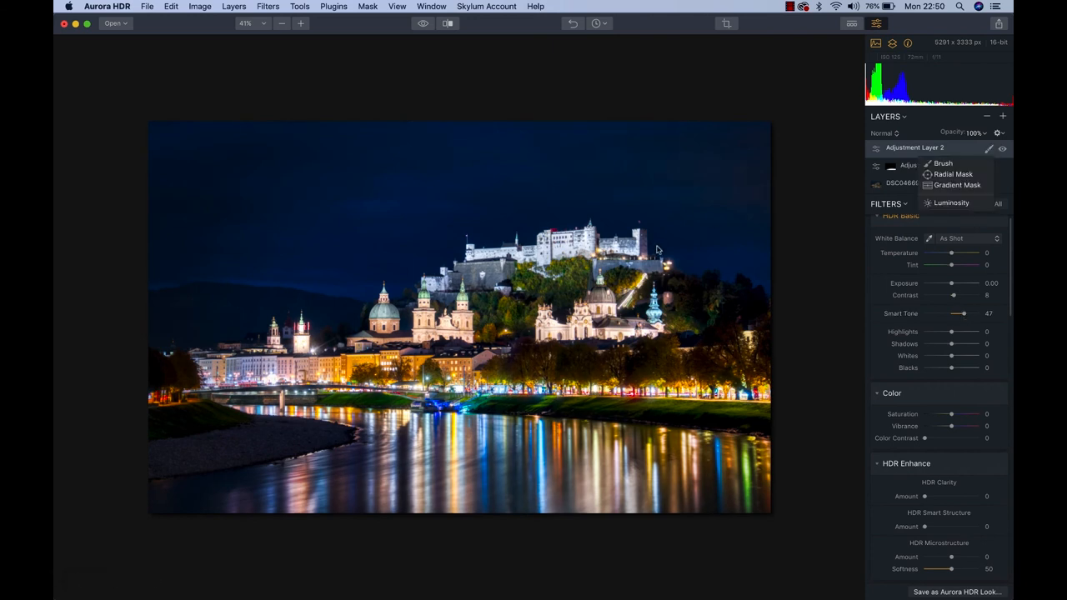
# Step: Apply a chosen mask type to Adjustment Layer 2 and add a third adjustment layer
pyautogui.click(942, 163)
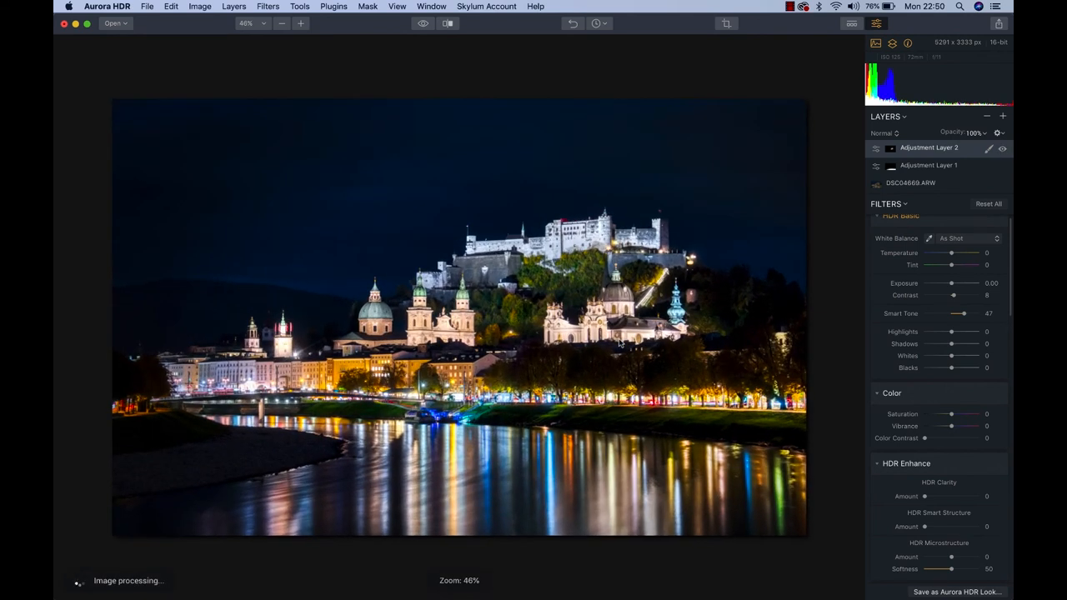
pyautogui.click(1003, 115)
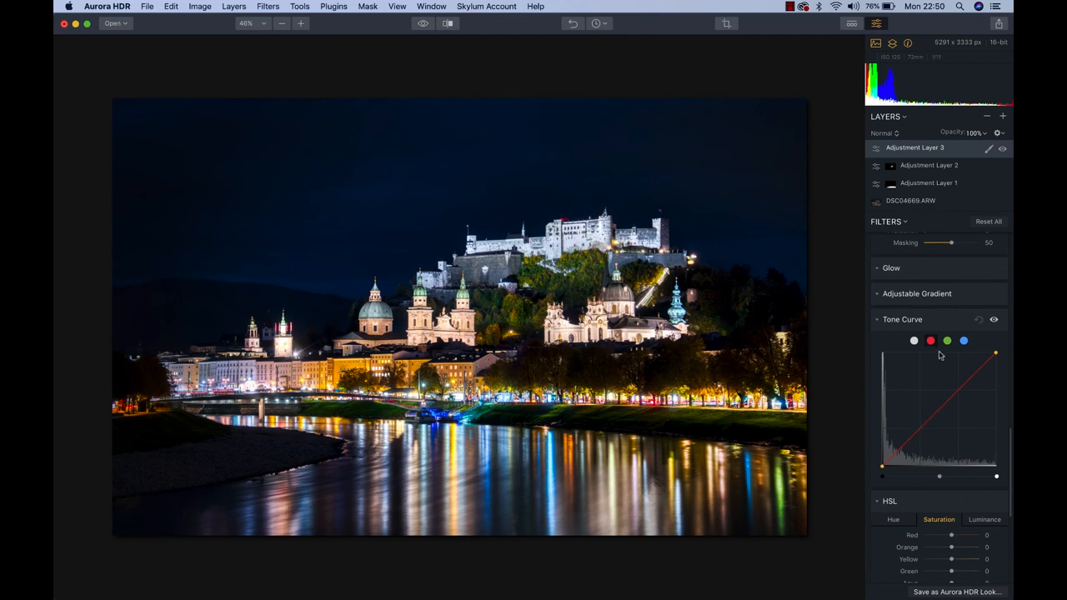
pyautogui.moveTo(943, 410)
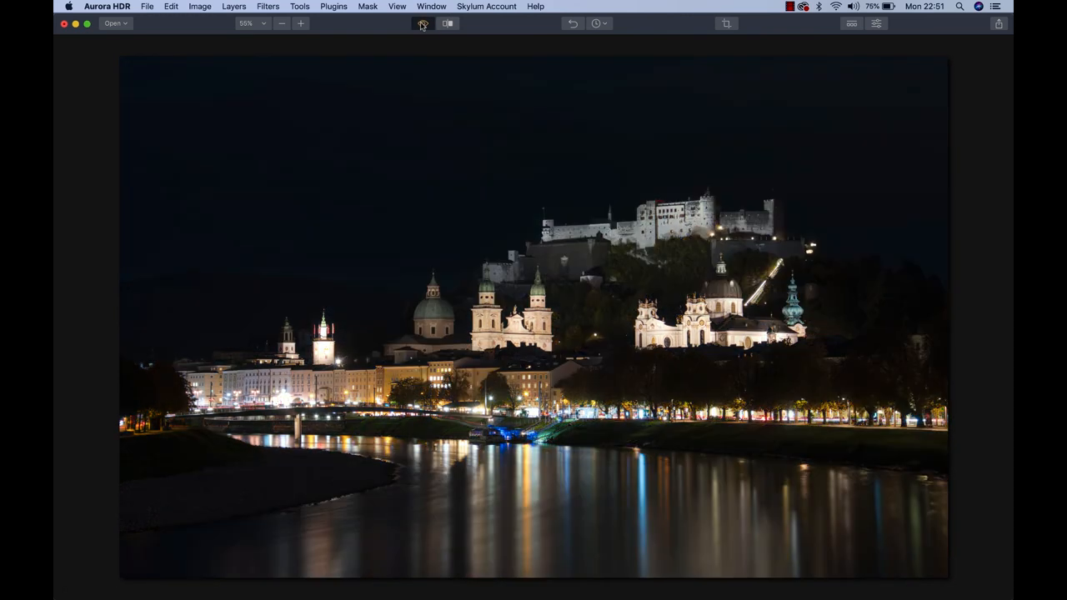
# Step: Show the edited Salzburg photo again in a split Before/After comparison
pyautogui.click(422, 22)
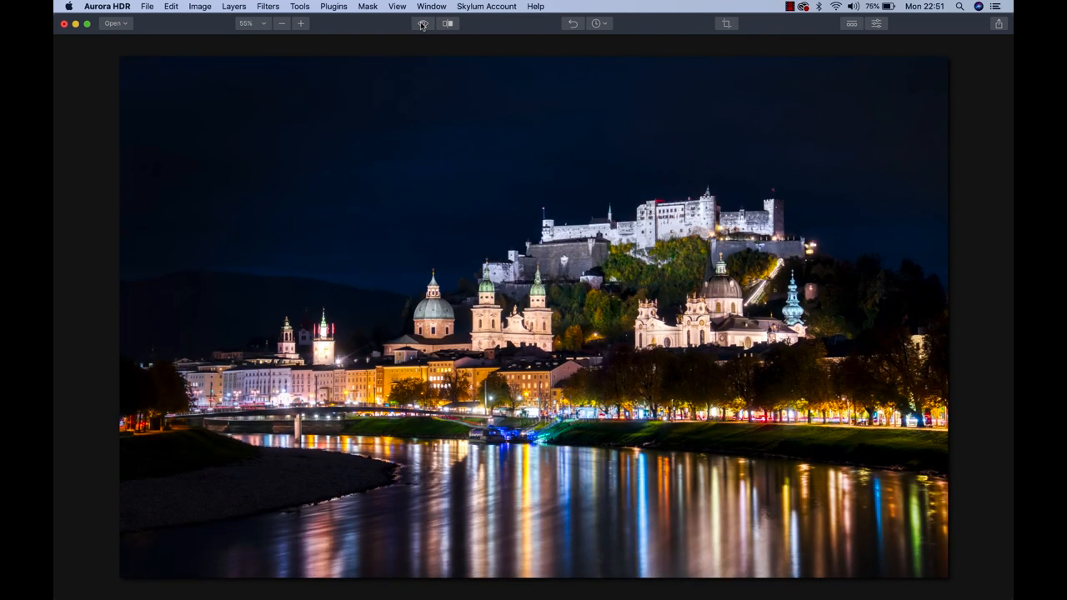
pyautogui.click(447, 23)
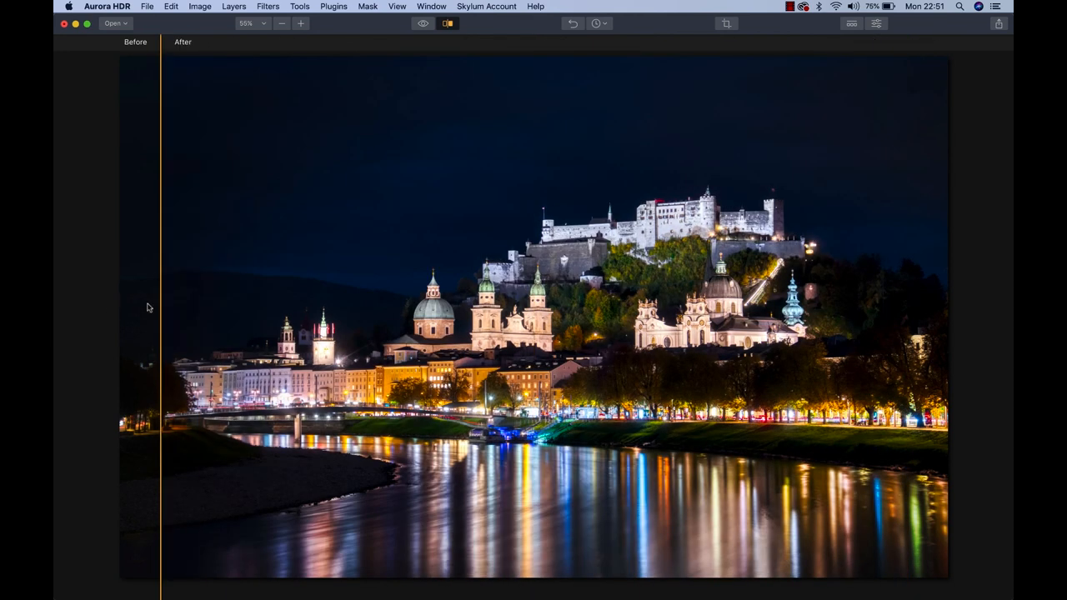
pyautogui.moveTo(410, 144)
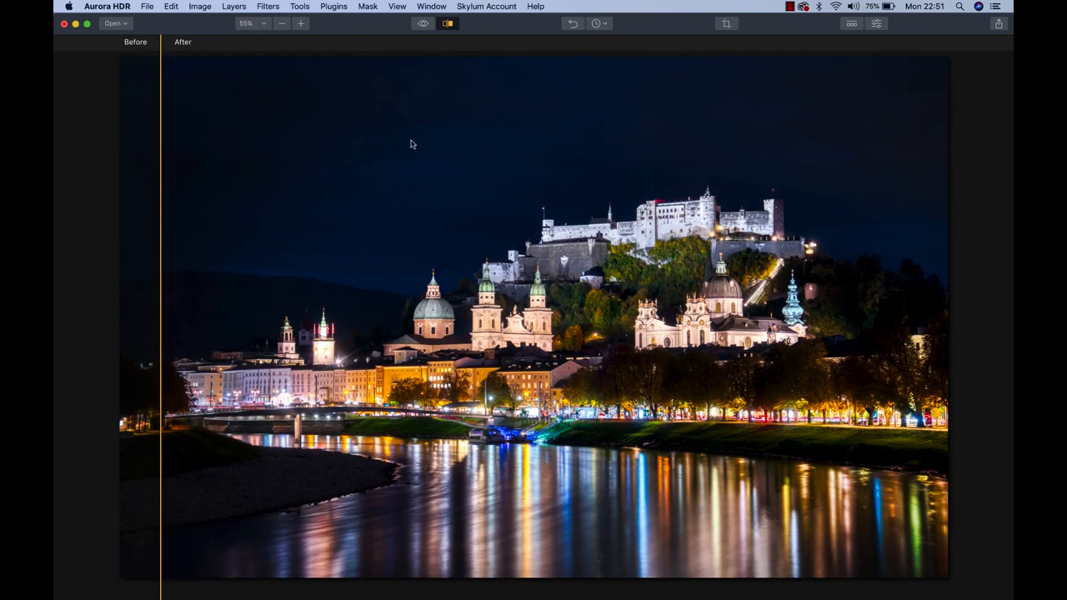